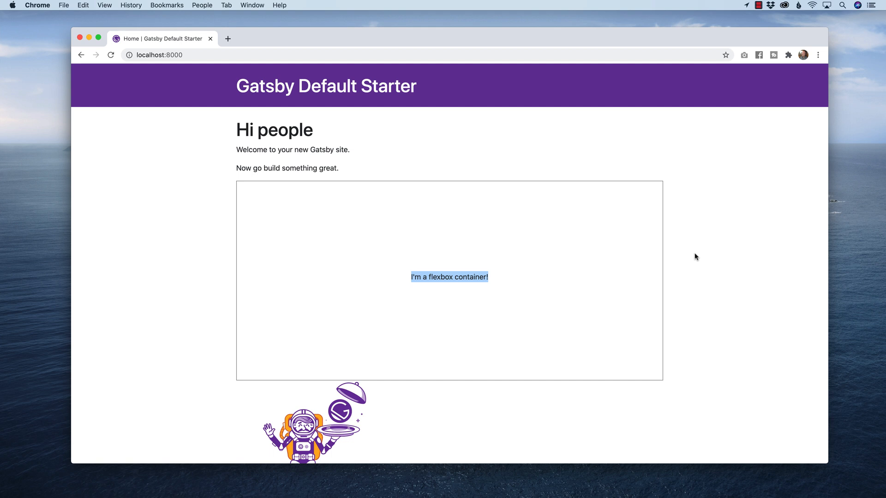
Scroll the localhost:8000 starter page to review the centered flexbox container.
{"action": "scroll", "scroll_direction": "down", "scroll_amount": 3}
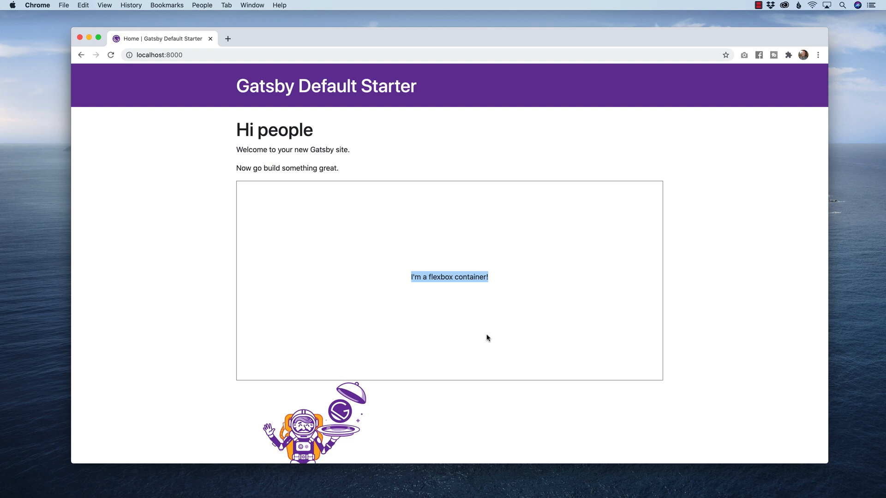
{"action": "mouse_move", "coordinate": [504, 336]}
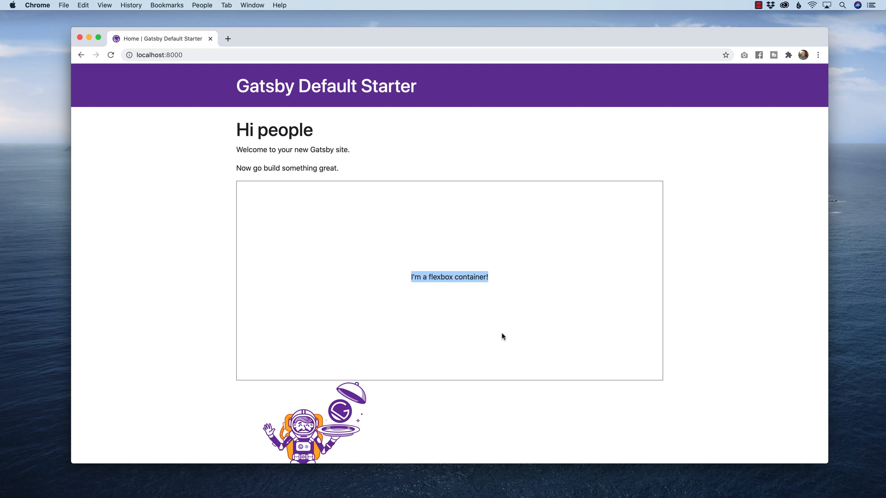
{"action": "mouse_move", "coordinate": [564, 311]}
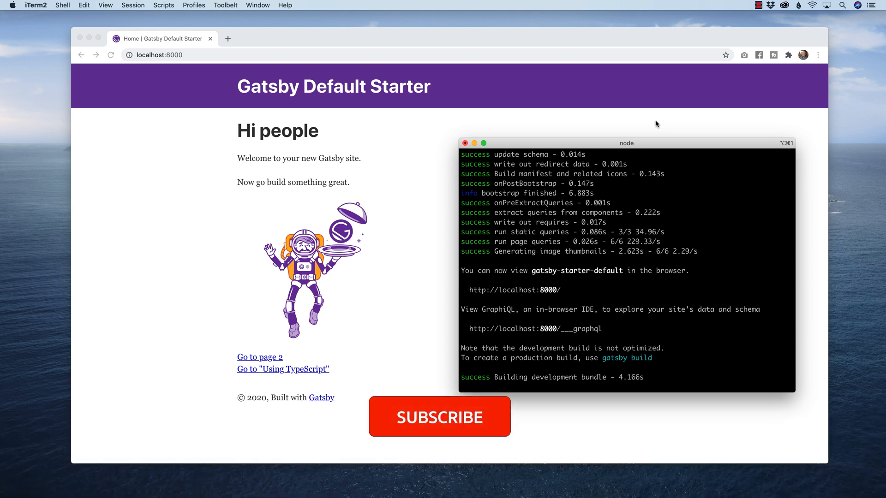
Bring the iTerm2 window running the Gatsby dev server into focus.
{"action": "left_click", "coordinate": [440, 416]}
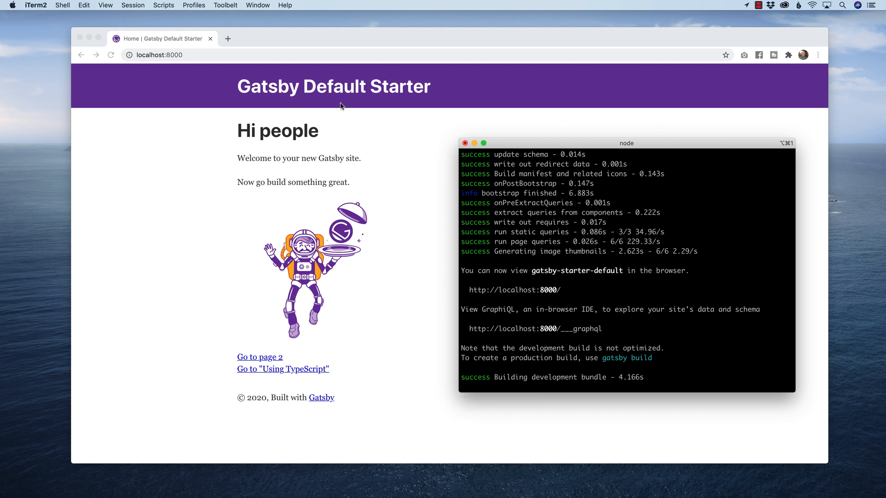
{"action": "mouse_move", "coordinate": [353, 101]}
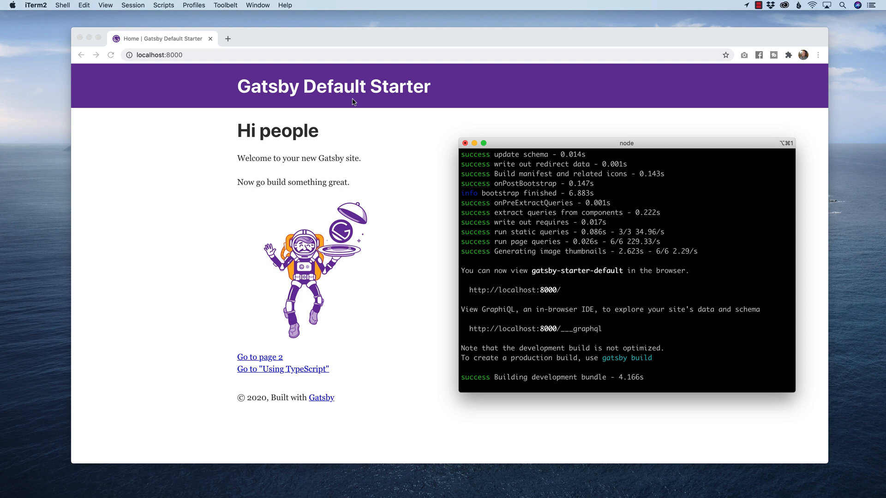
{"action": "mouse_move", "coordinate": [412, 131]}
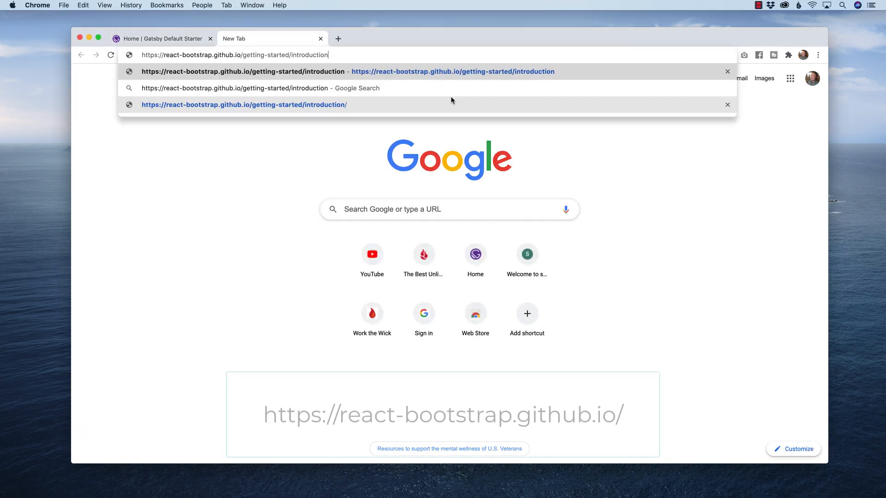
Load react-bootstrap.github.io and navigate from its home page to the Getting Started introduction.
{"action": "key", "text": "Return"}
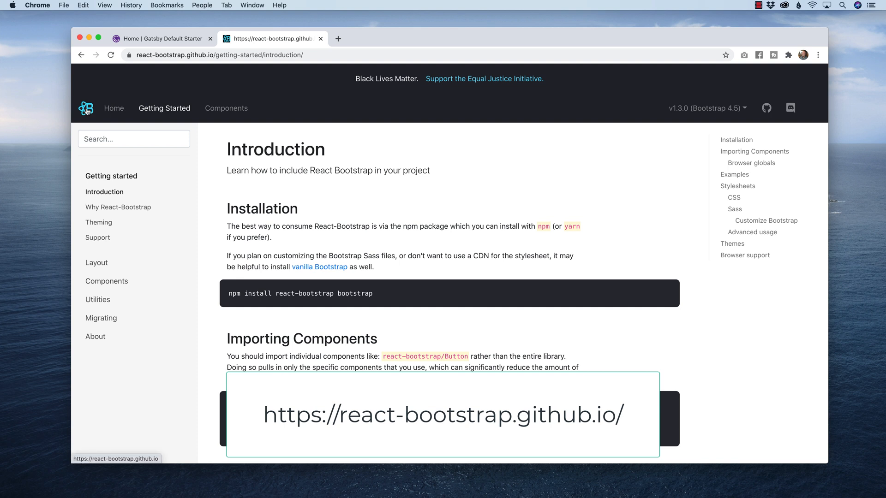
{"action": "left_click", "coordinate": [114, 108]}
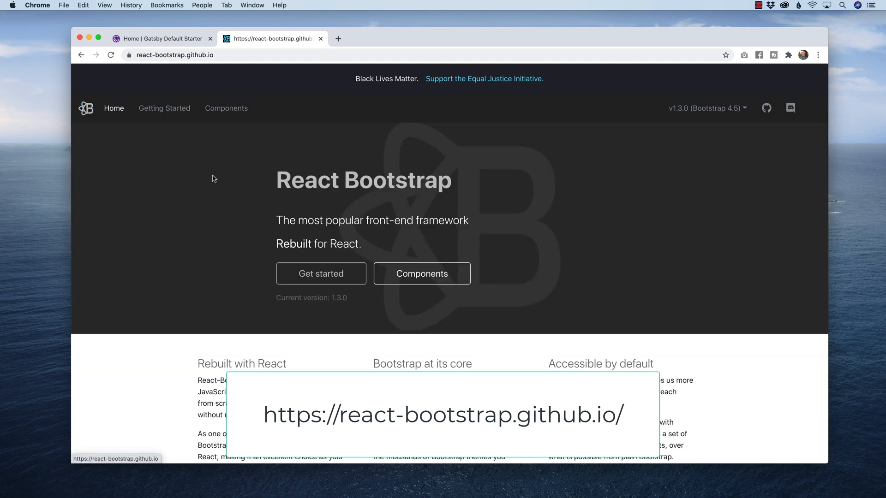
{"action": "mouse_move", "coordinate": [329, 280]}
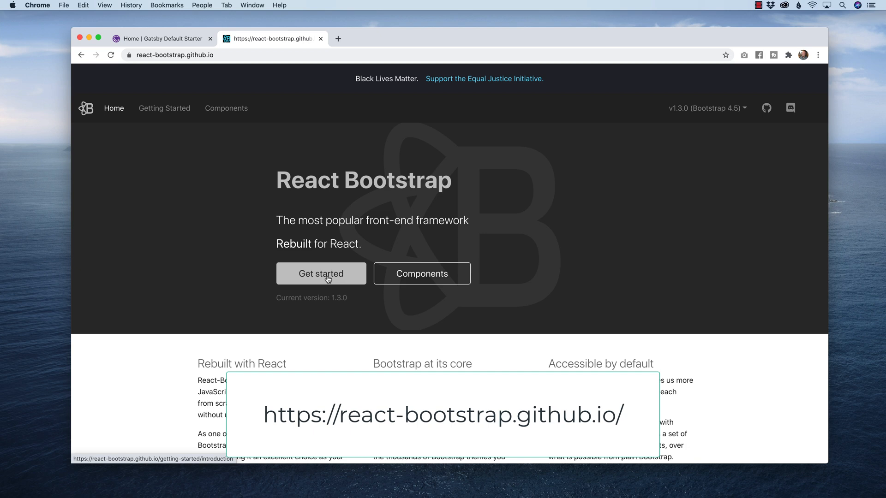
{"action": "left_click", "coordinate": [321, 273]}
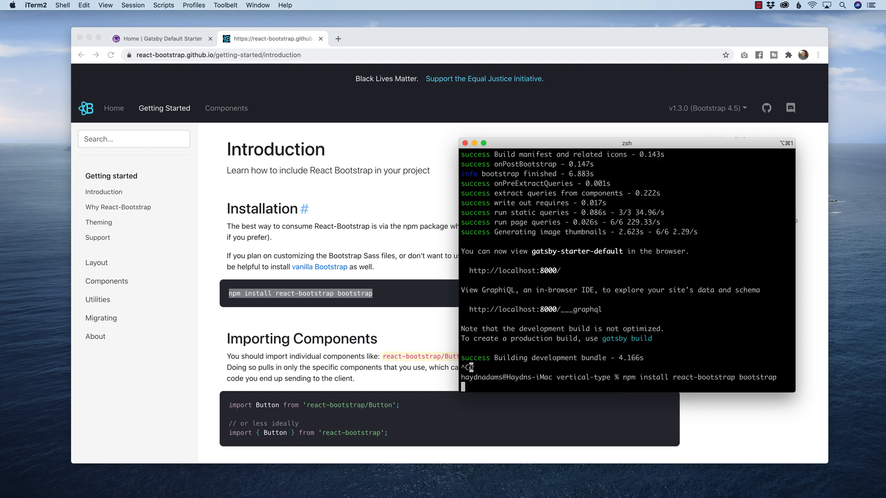
Run the npm install for react-bootstrap and bootstrap, then scroll the docs to the stylesheet section.
{"action": "key", "text": "Enter"}
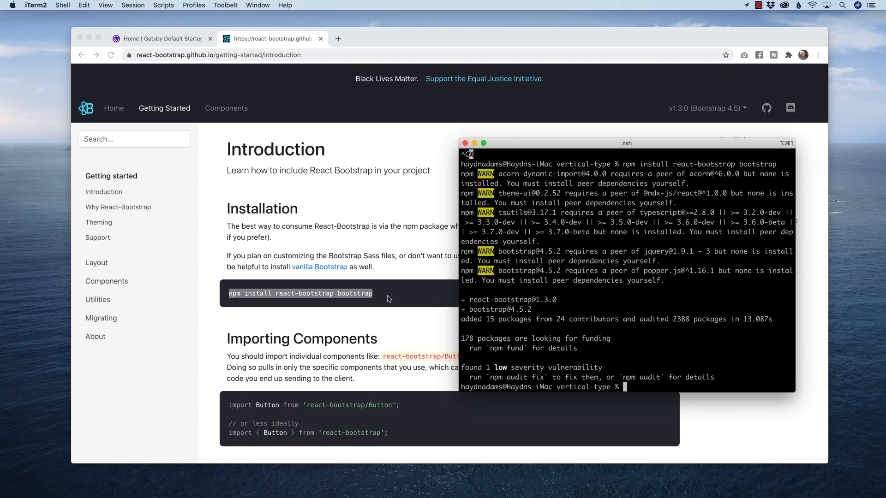
{"action": "scroll", "scroll_direction": "down", "scroll_amount": 3}
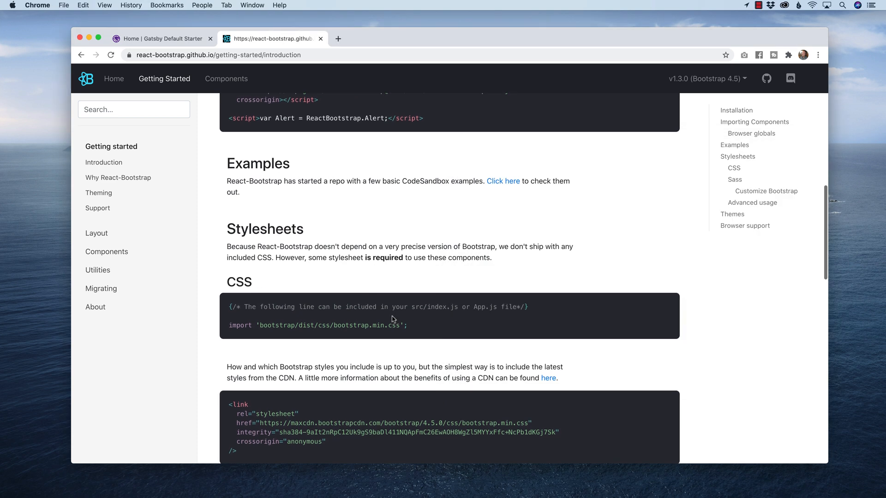
{"action": "mouse_move", "coordinate": [251, 328]}
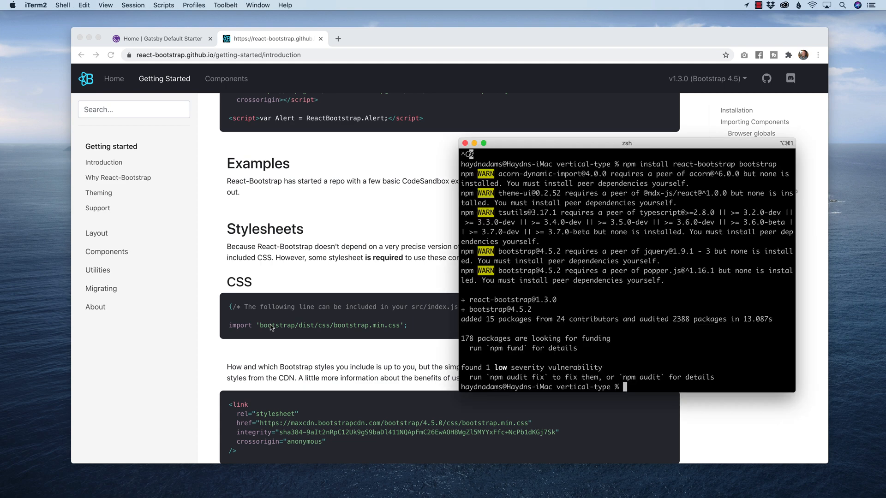
Enter the gatsby develop command to restart the dev server.
{"action": "type", "text": "gatsby develop"}
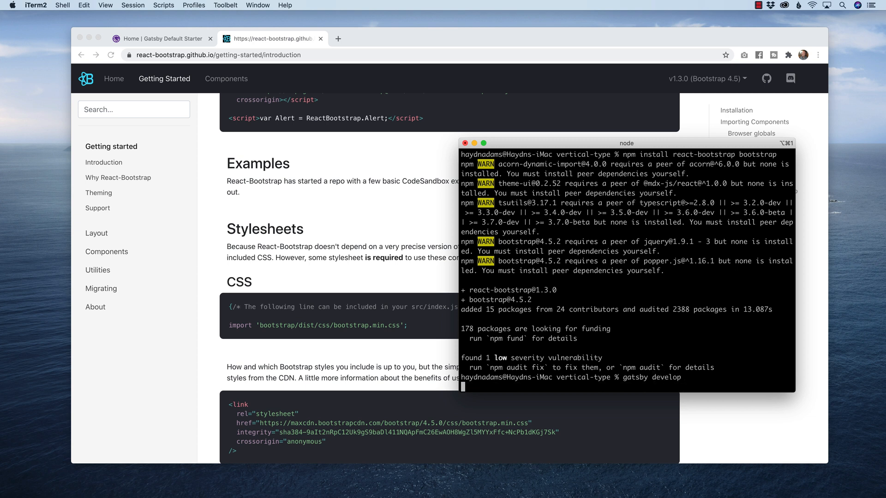
{"action": "mouse_move", "coordinate": [357, 313]}
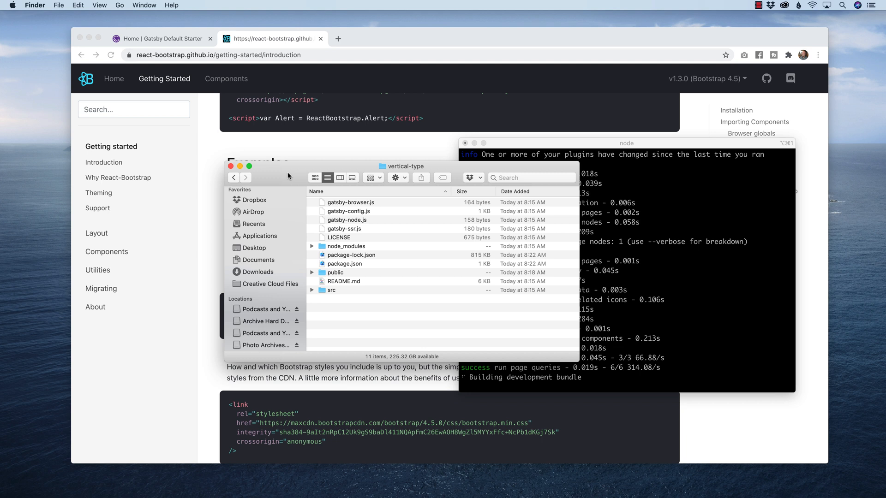
{"action": "mouse_move", "coordinate": [348, 292]}
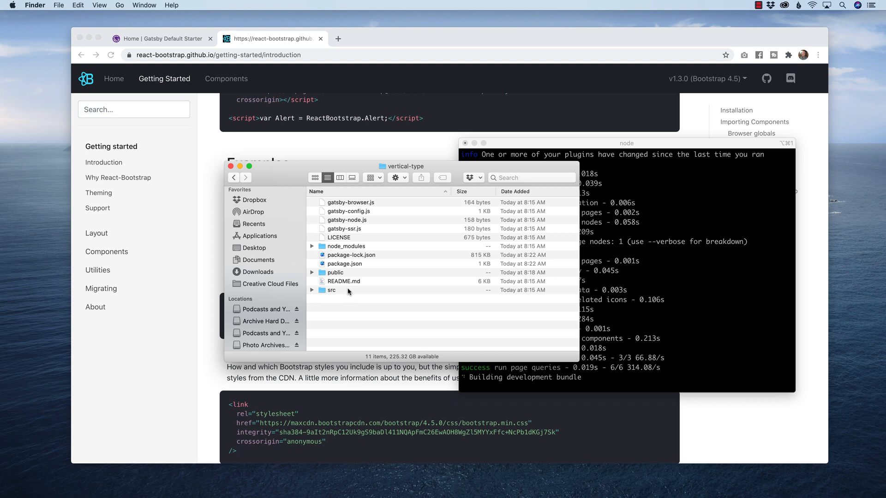
From the src components folder, open layout.js with Visual Studio Code.
{"action": "left_click", "coordinate": [332, 290]}
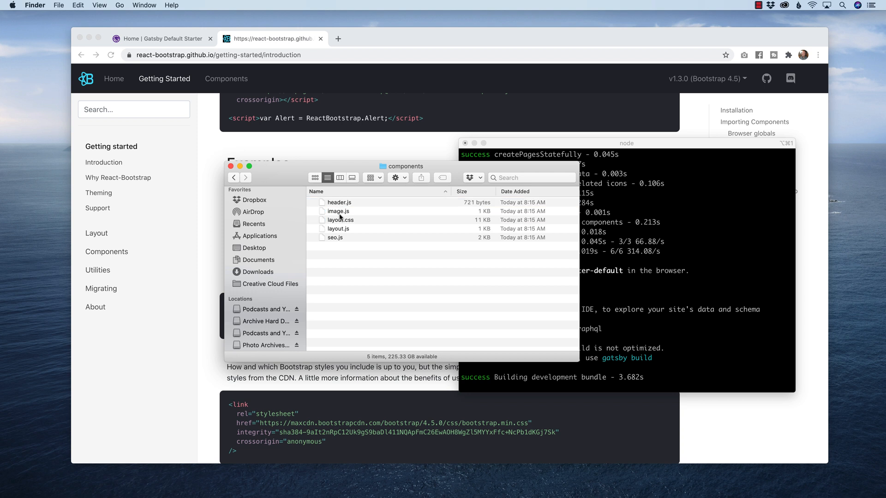
{"action": "right_click", "coordinate": [333, 229]}
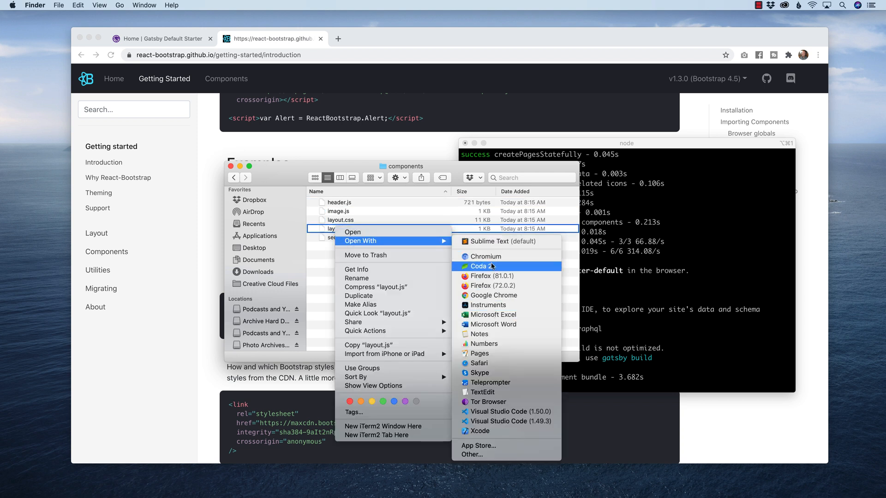
{"action": "mouse_move", "coordinate": [524, 411]}
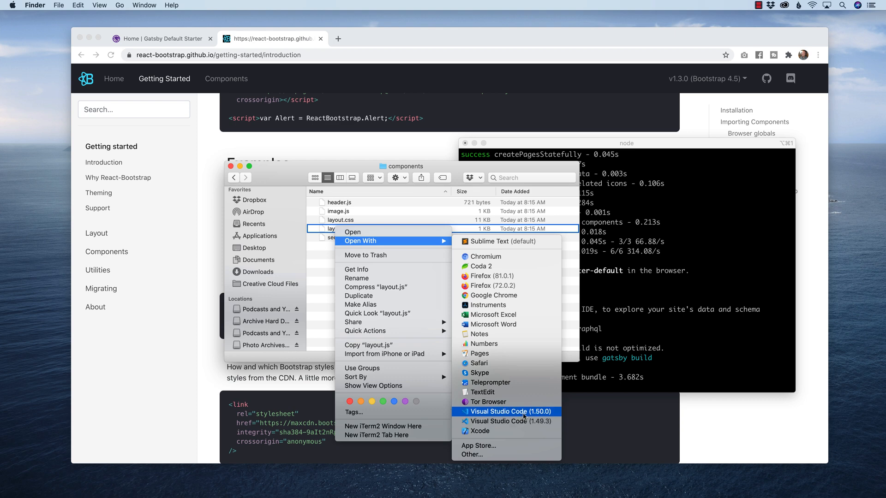
{"action": "mouse_move", "coordinate": [515, 416]}
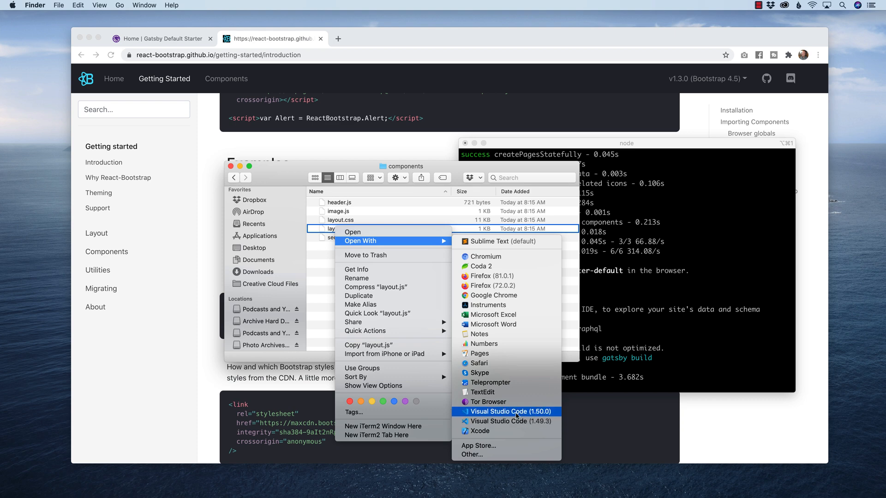
{"action": "left_click", "coordinate": [507, 411]}
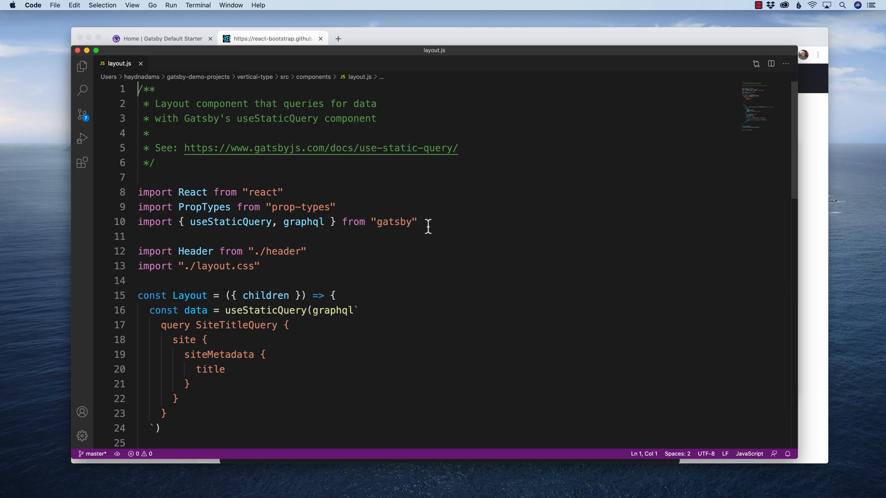
{"action": "mouse_move", "coordinate": [428, 208]}
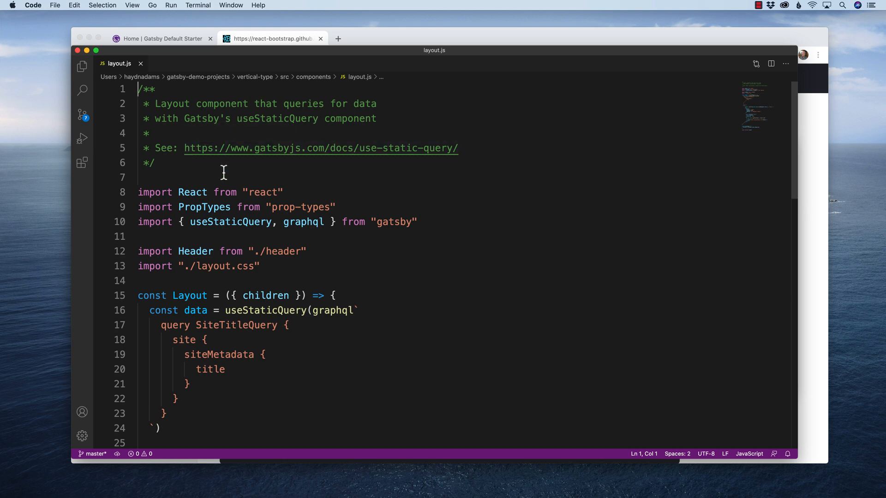
Review the React Bootstrap docs' Stylesheets import instructions for layout.js.
{"action": "scroll", "scroll_direction": "down", "scroll_amount": 3}
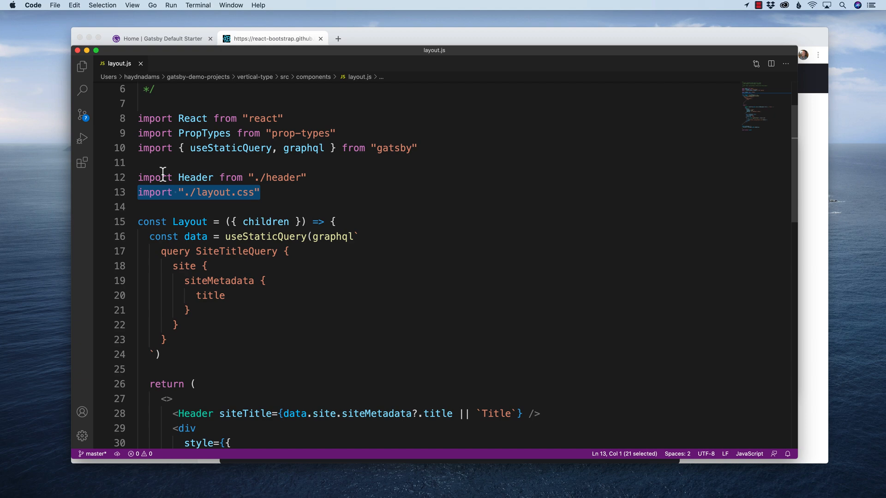
{"action": "left_click", "coordinate": [273, 38]}
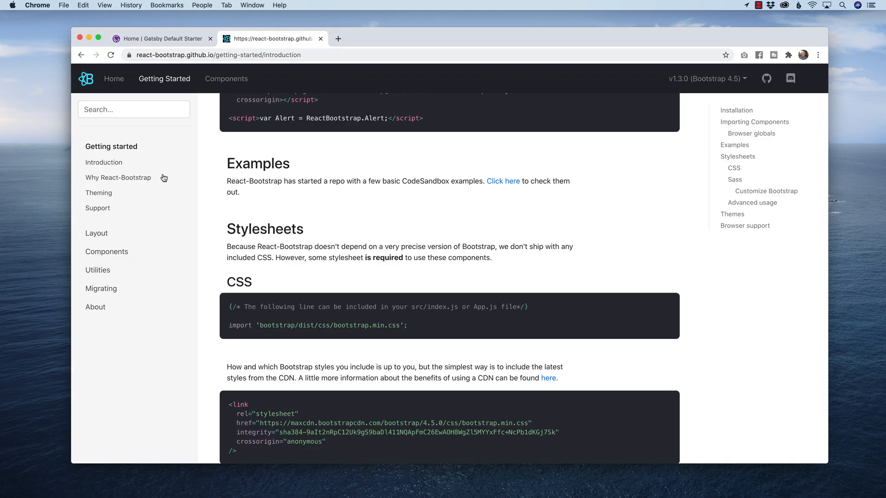
{"action": "scroll", "scroll_direction": "down", "scroll_amount": 3}
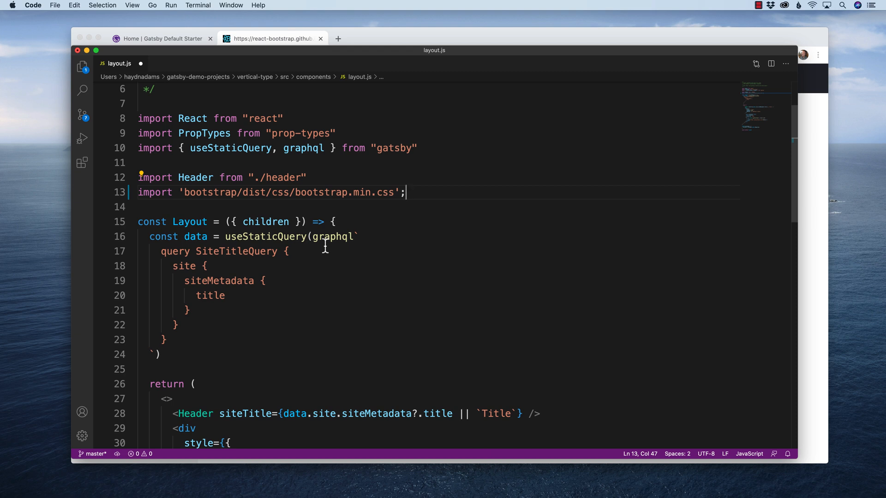
Add import '../css/custom.css'; below the bootstrap import, then start a new blank file.
{"action": "key", "text": "Enter"}
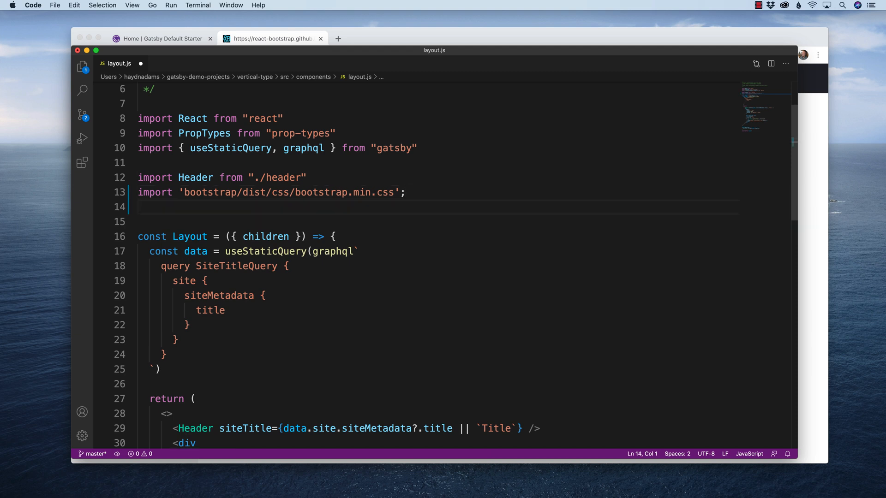
{"action": "type", "text": "impor"}
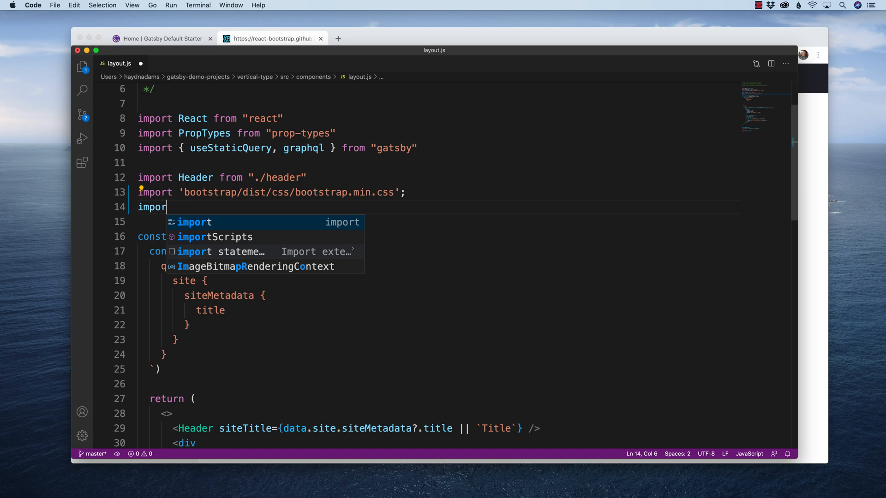
{"action": "type", "text": "'."}
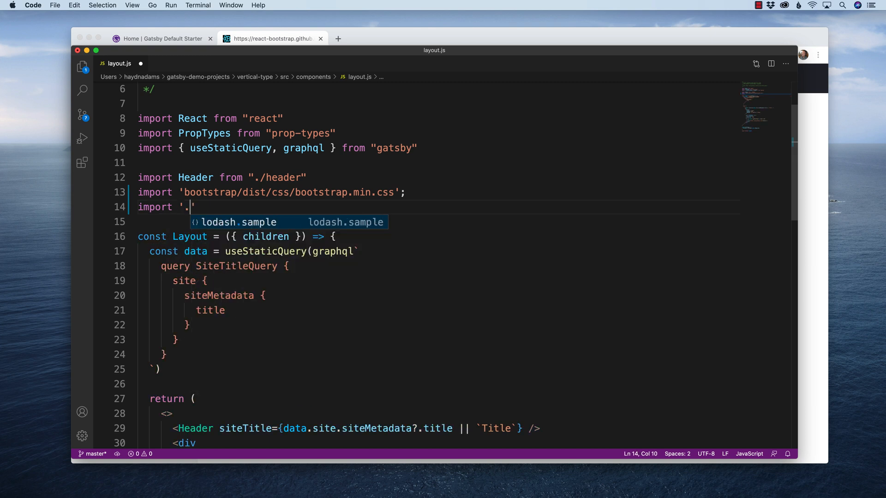
{"action": "type", "text": "./c"}
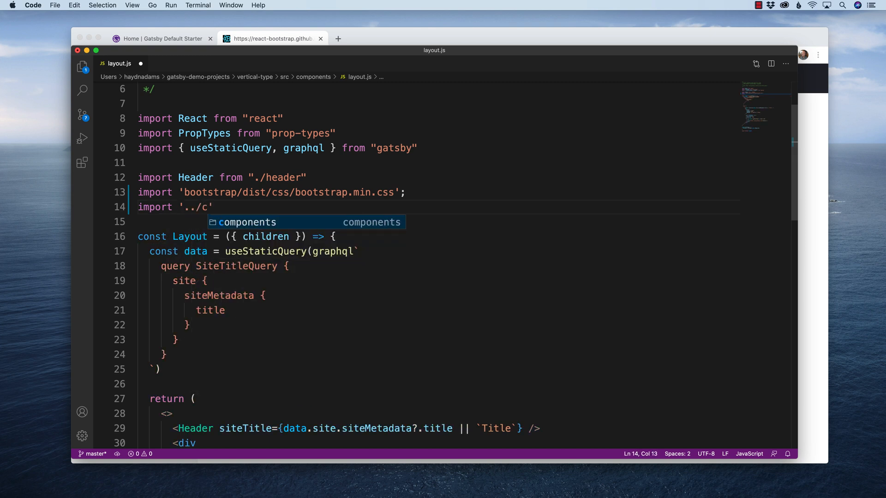
{"action": "type", "text": "ss/custom"}
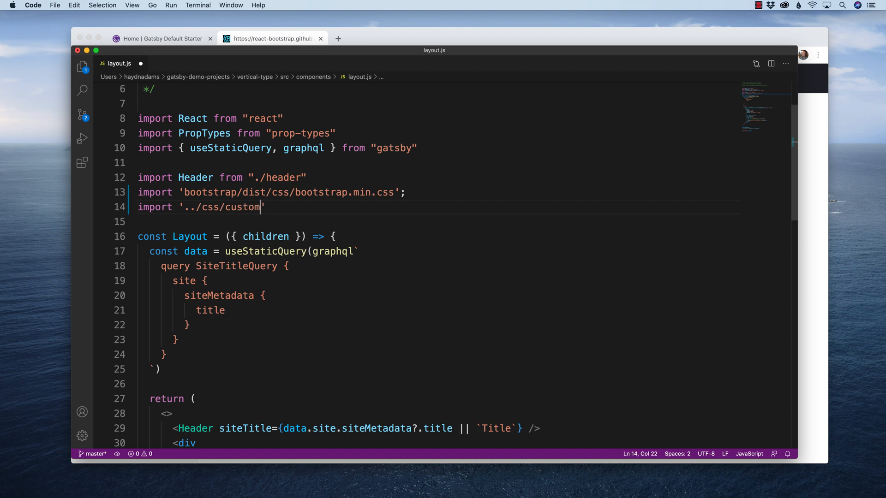
{"action": "type", "text": ".css"}
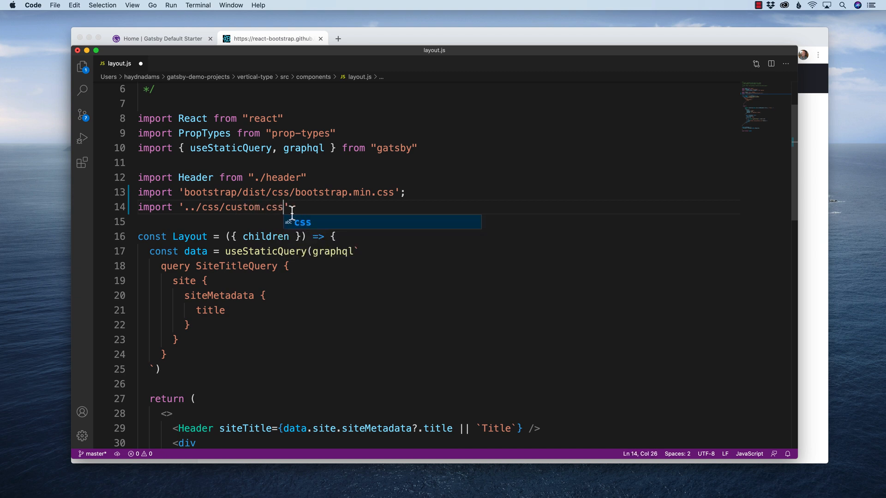
{"action": "type", "text": "';"}
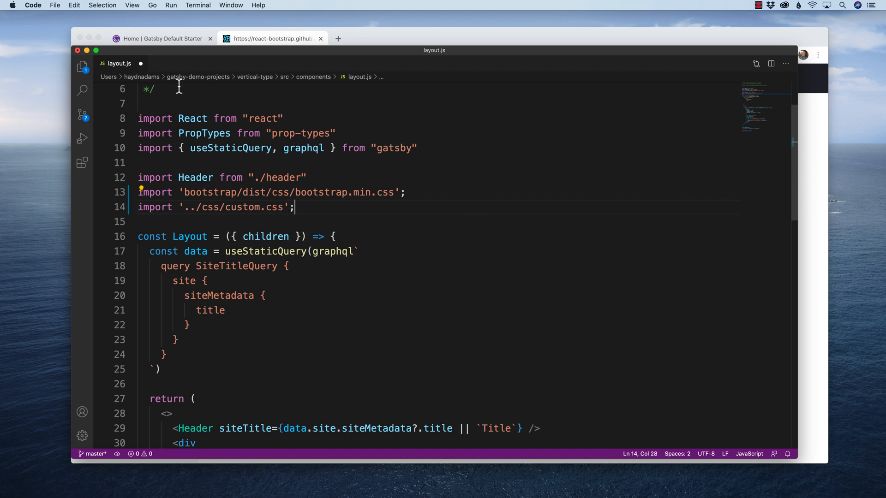
{"action": "key", "text": "Cmd+N"}
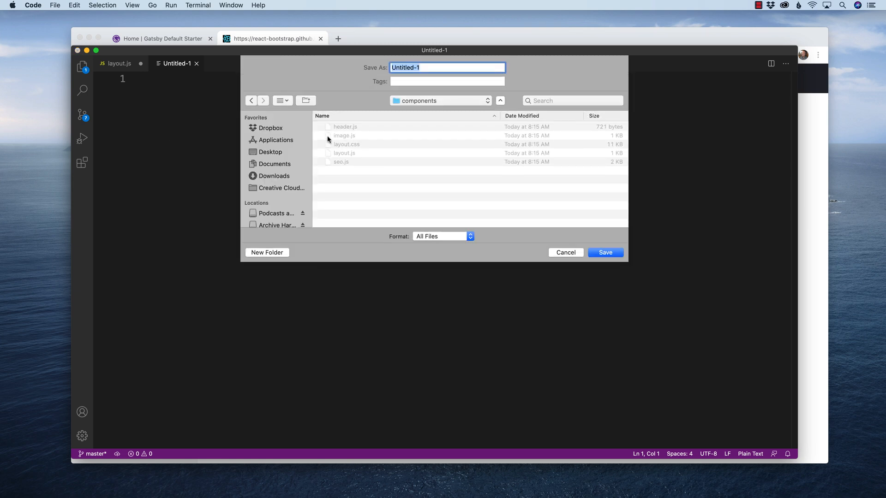
Save the new file as custom.css in home > gatsby-demo-projects > vertical-type > src > css.
{"action": "left_click", "coordinate": [441, 101]}
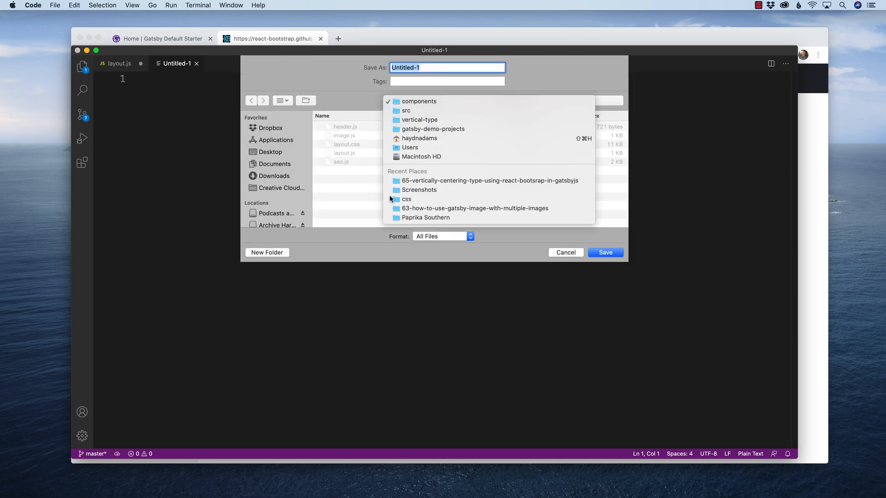
{"action": "left_click", "coordinate": [269, 128]}
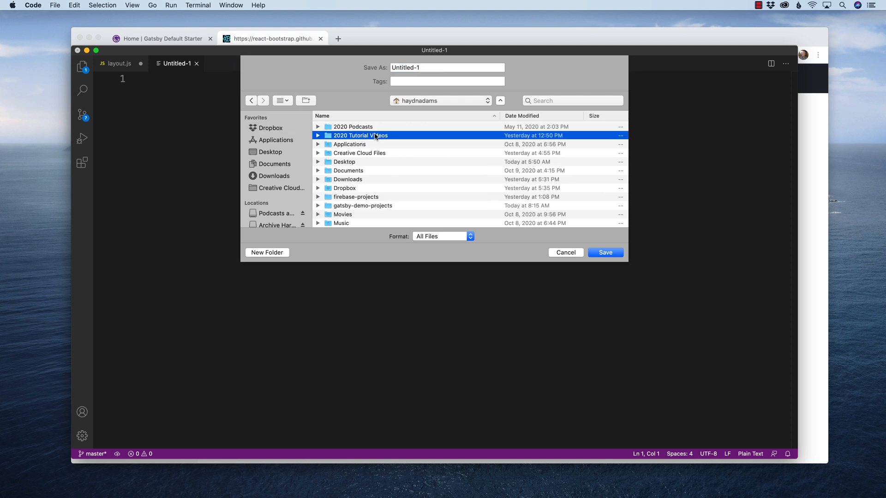
{"action": "left_click", "coordinate": [362, 205]}
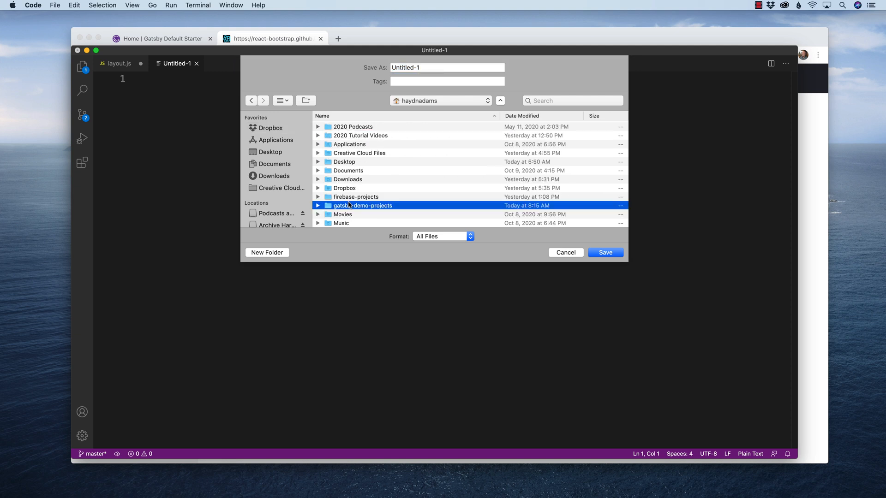
{"action": "double_click", "coordinate": [362, 205]}
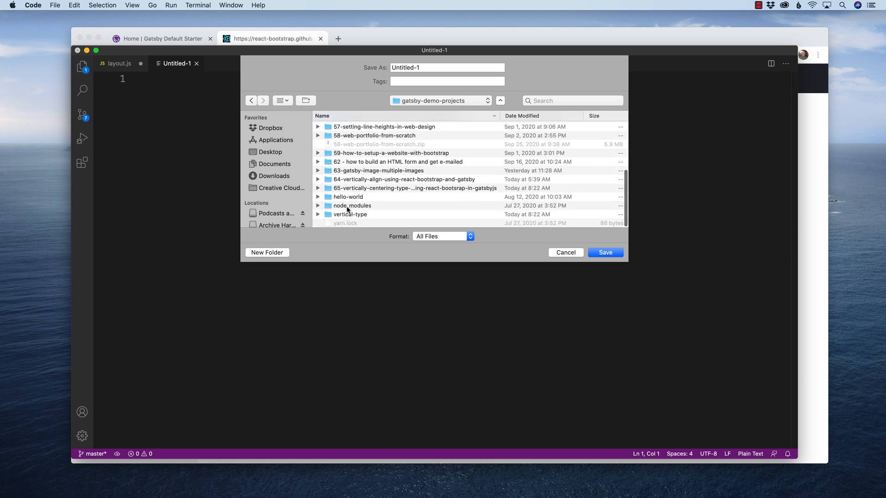
{"action": "double_click", "coordinate": [351, 214]}
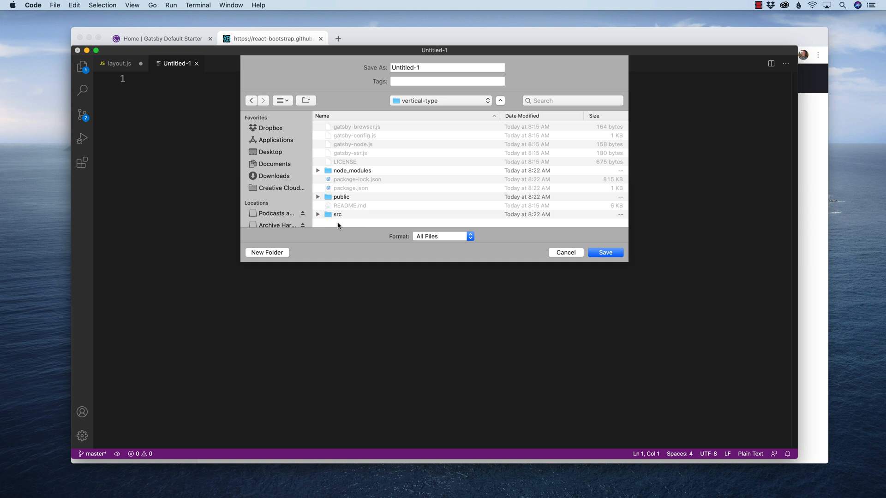
{"action": "double_click", "coordinate": [338, 215]}
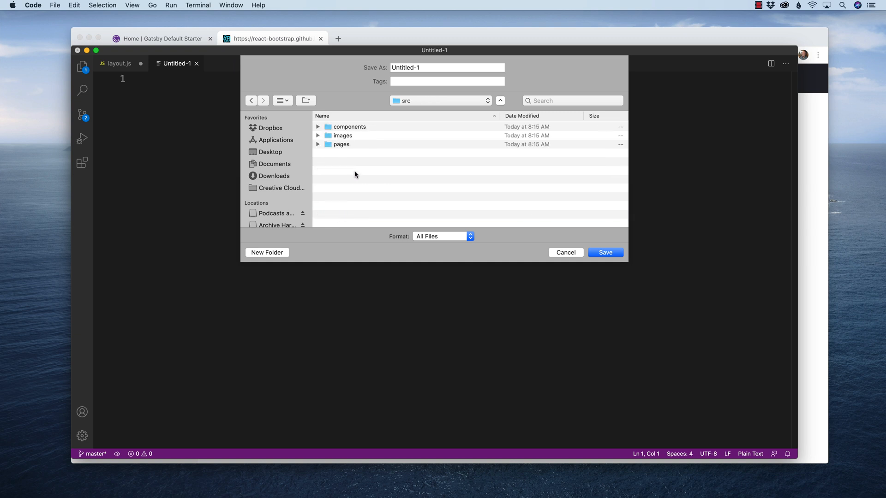
{"action": "left_click", "coordinate": [267, 252]}
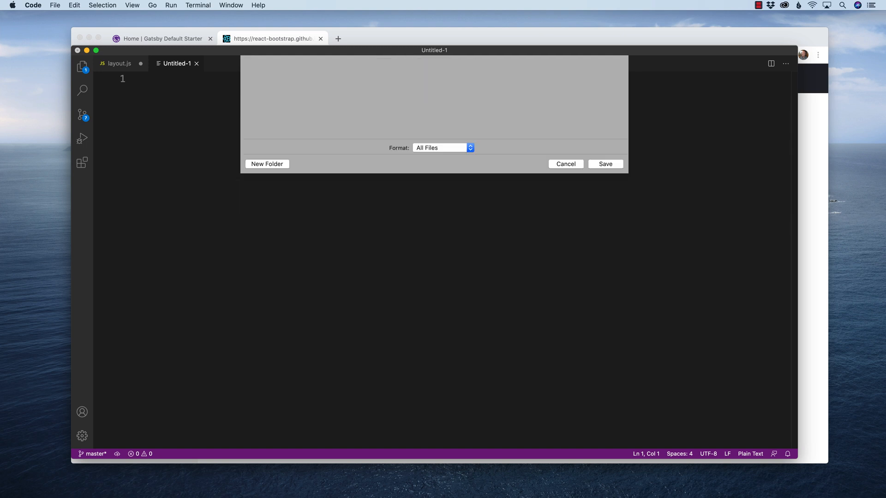
{"action": "left_click", "coordinate": [605, 164]}
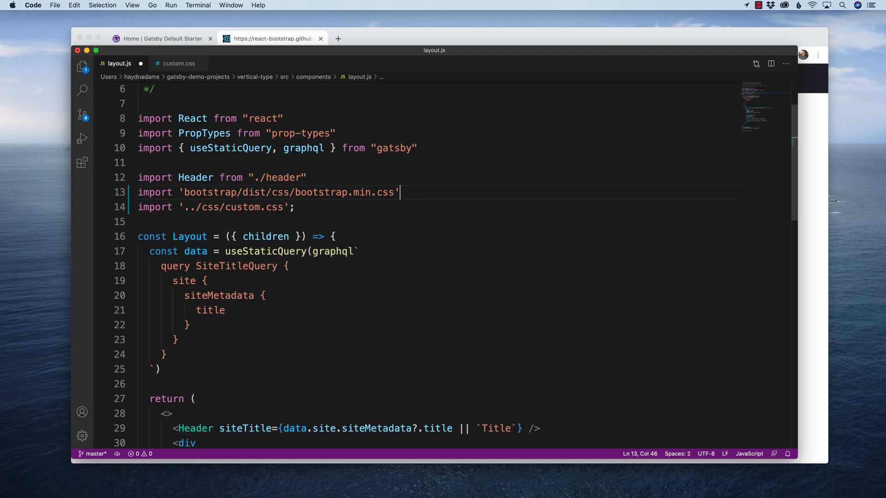
End the bootstrap import on line 13 with a semicolon and highlight its stylesheet path.
{"action": "type", "text": ";"}
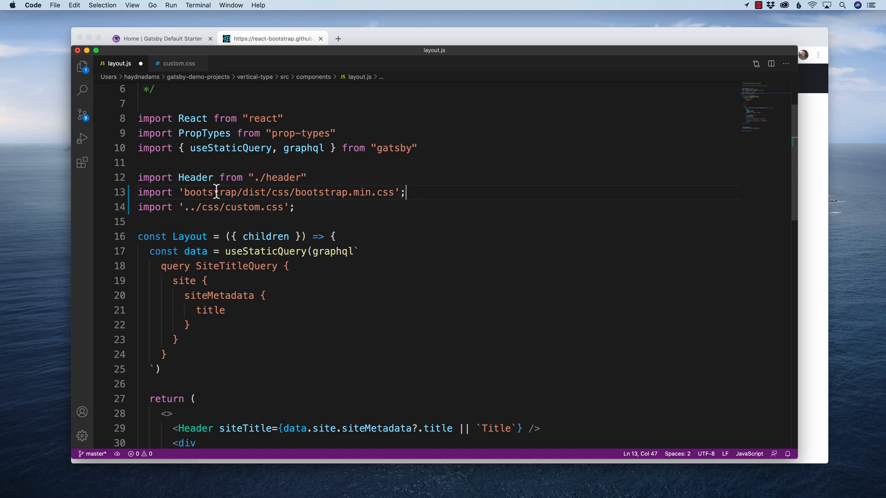
{"action": "left_click_drag", "start_coordinate": [216, 191], "coordinate": [341, 191]}
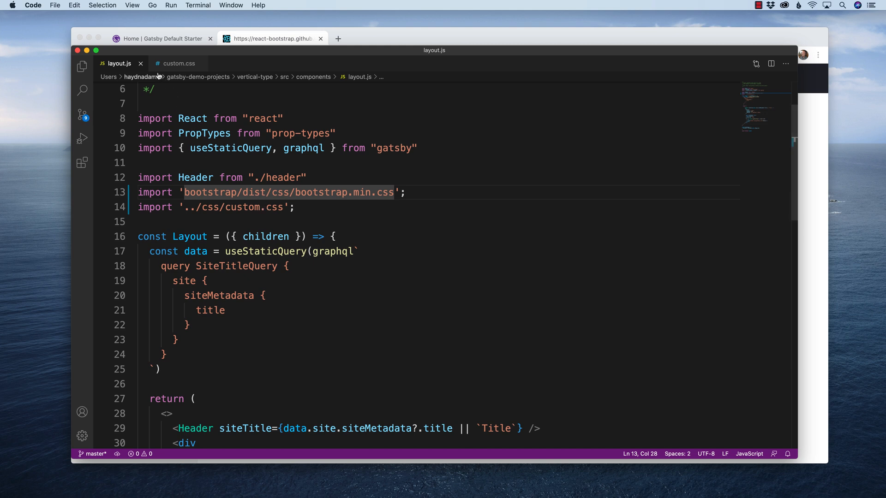
{"action": "mouse_move", "coordinate": [246, 160]}
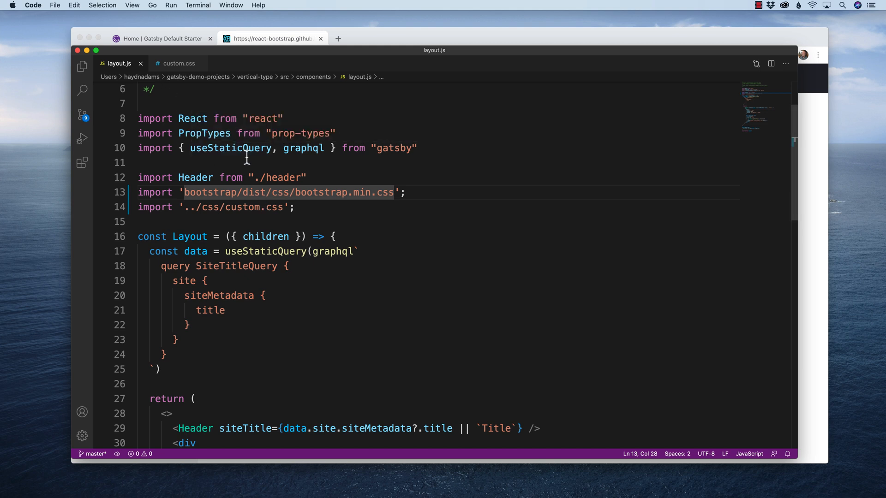
{"action": "mouse_move", "coordinate": [413, 237]}
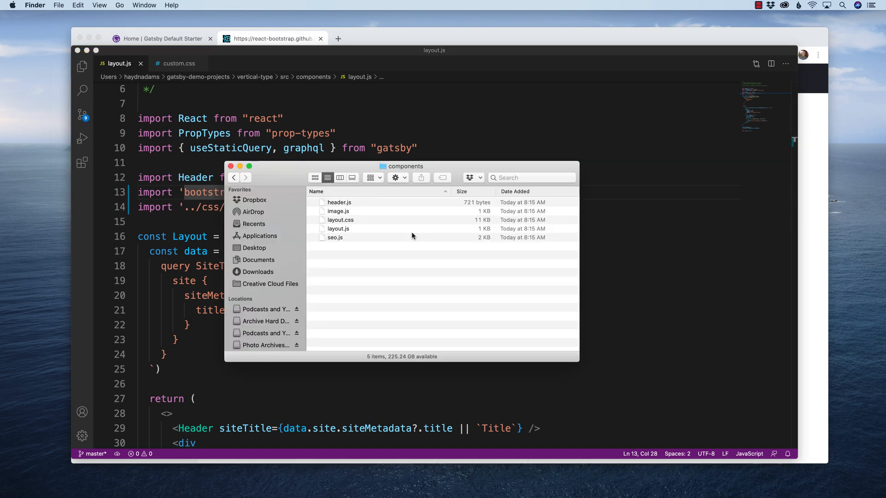
{"action": "mouse_move", "coordinate": [405, 174]}
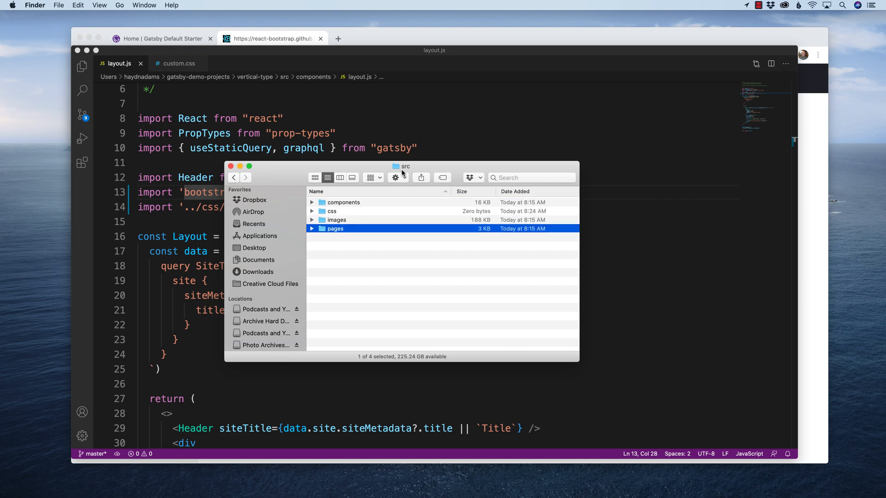
Open pages/index.js in VS Code and compare it with layout.js by switching between the two.
{"action": "double_click", "coordinate": [335, 228]}
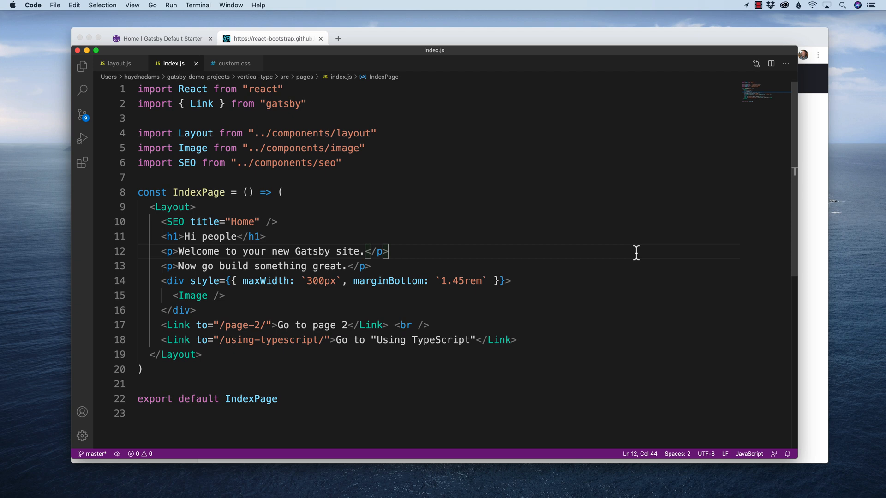
{"action": "scroll", "scroll_direction": "down", "scroll_amount": 3}
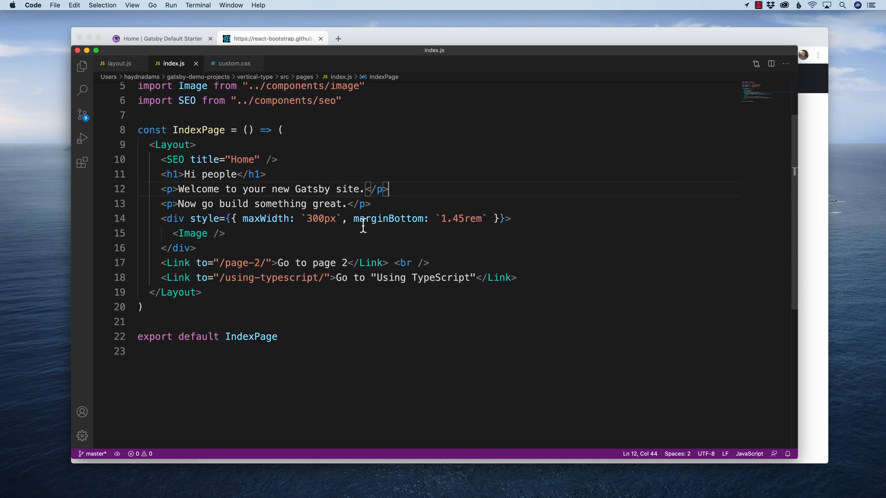
{"action": "mouse_move", "coordinate": [222, 189]}
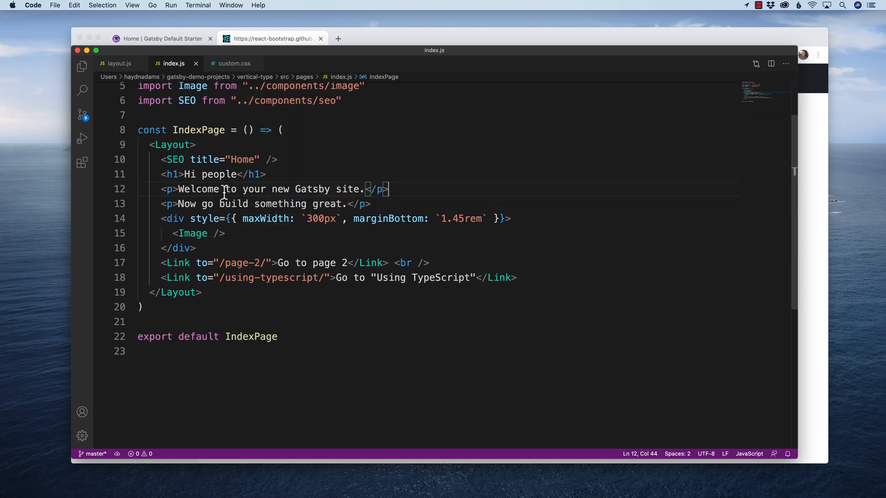
{"action": "mouse_move", "coordinate": [201, 204]}
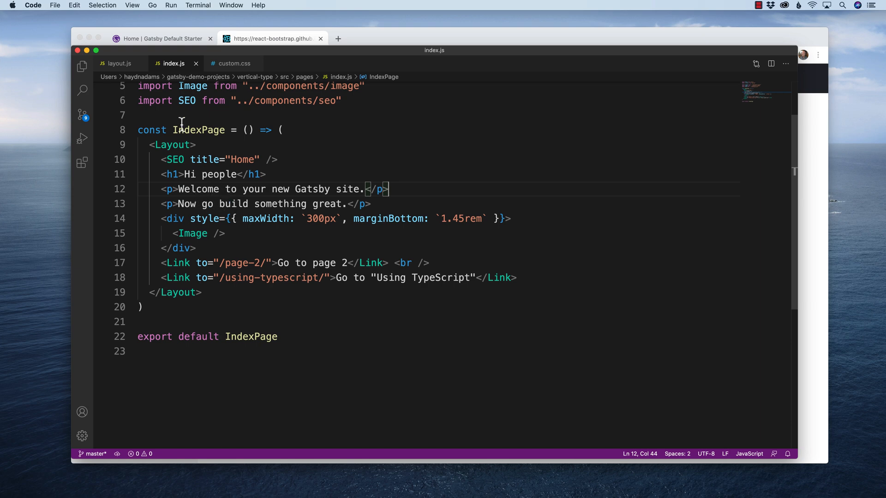
{"action": "left_click", "coordinate": [118, 63]}
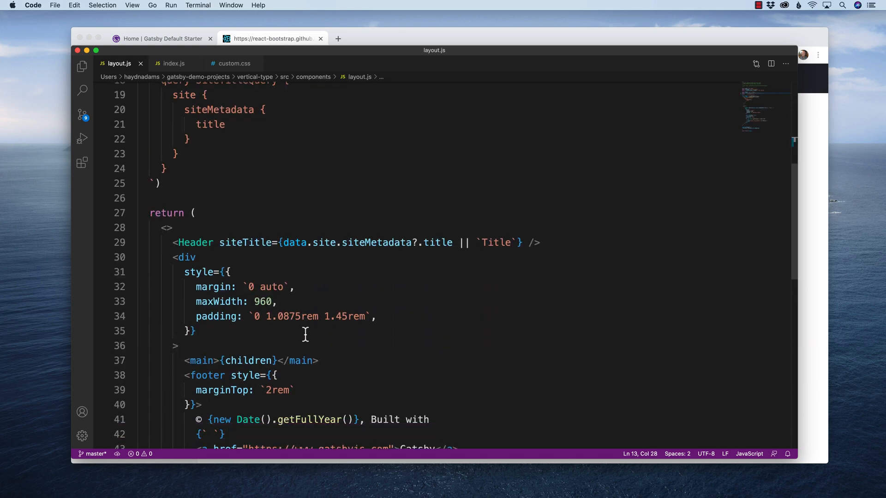
{"action": "scroll", "scroll_direction": "down", "scroll_amount": 3}
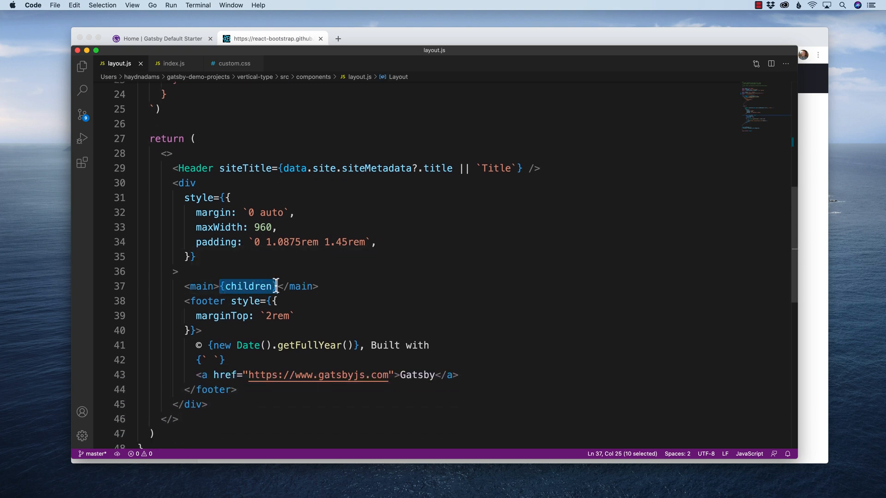
{"action": "left_click", "coordinate": [176, 64]}
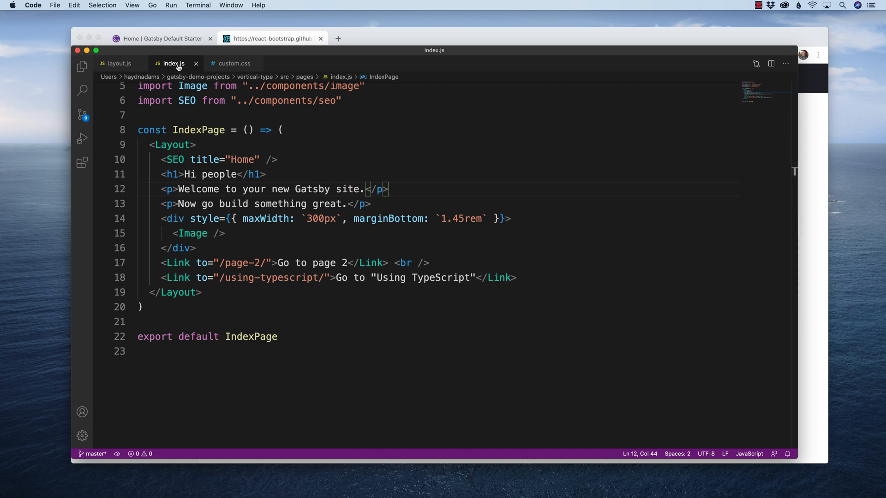
{"action": "mouse_move", "coordinate": [205, 100]}
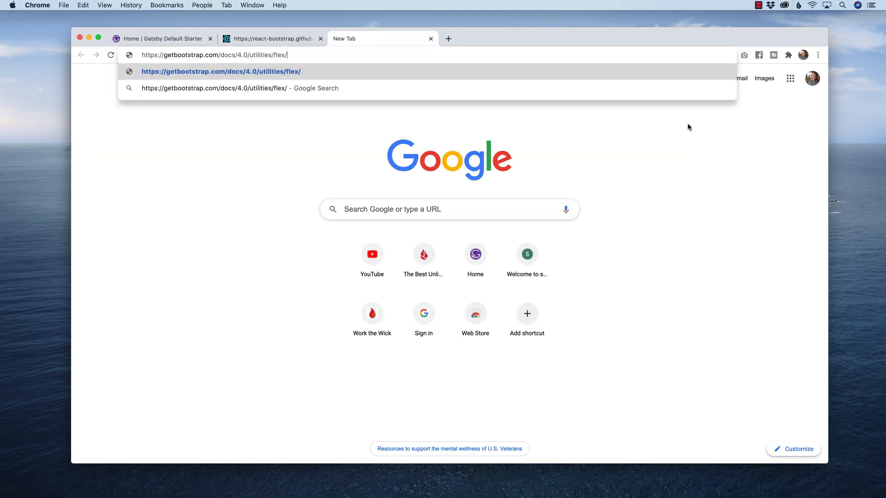
Load the Bootstrap 4.0 Flex utilities page and scroll to the Enable flex behaviors examples.
{"action": "key", "text": "Enter"}
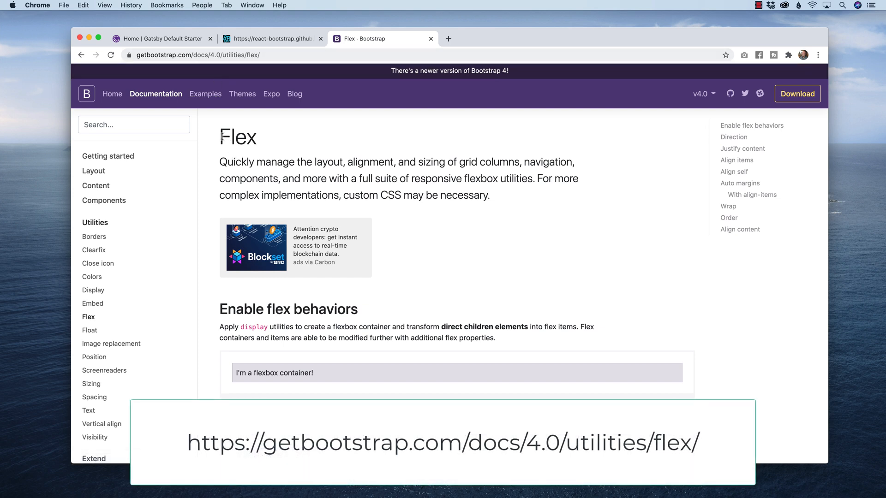
{"action": "double_click", "coordinate": [237, 137]}
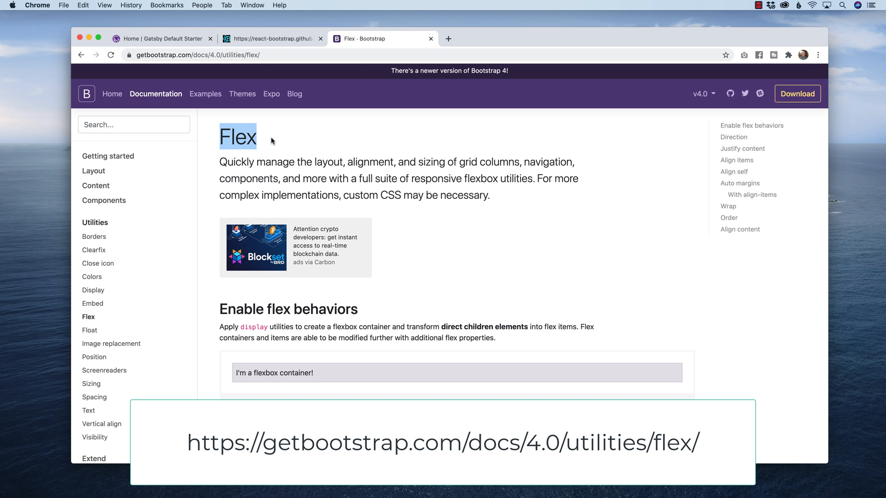
{"action": "scroll", "scroll_direction": "down", "scroll_amount": 3}
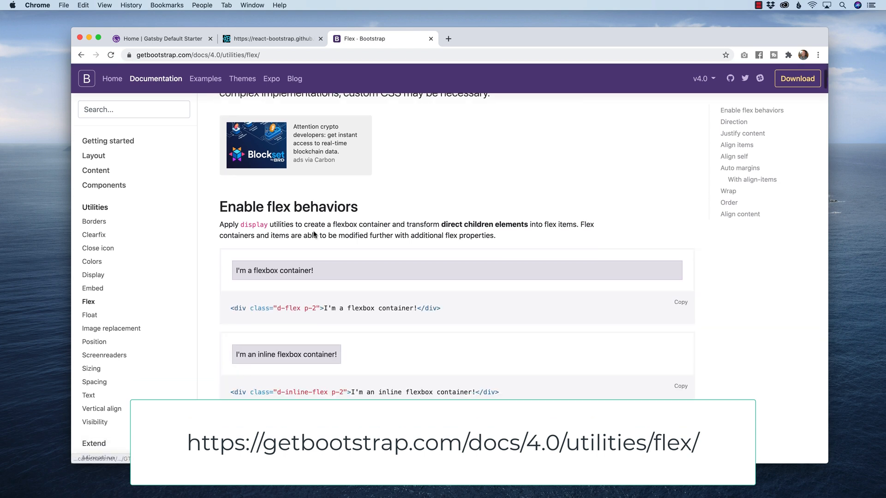
{"action": "scroll", "scroll_direction": "down", "scroll_amount": 3}
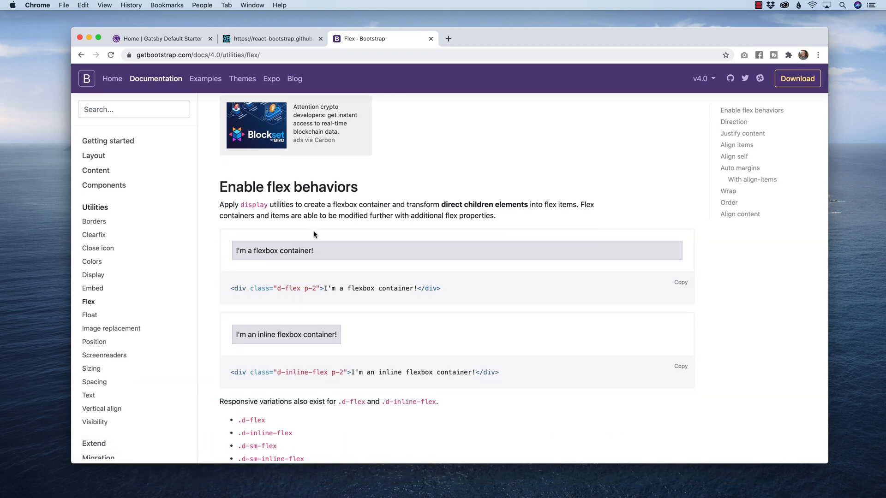
{"action": "mouse_move", "coordinate": [272, 250]}
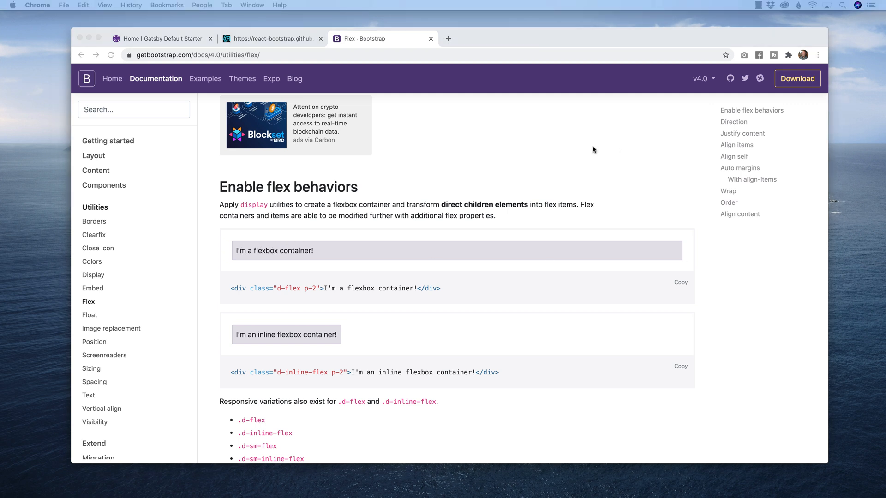
{"action": "mouse_move", "coordinate": [593, 151]}
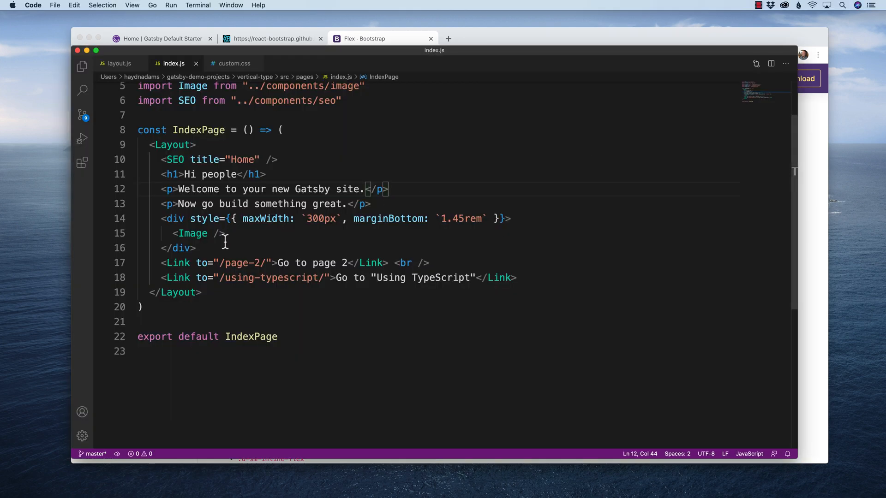
Start a new div below the paragraphs and check the d-flex class in the Bootstrap docs.
{"action": "key", "text": "Enter"}
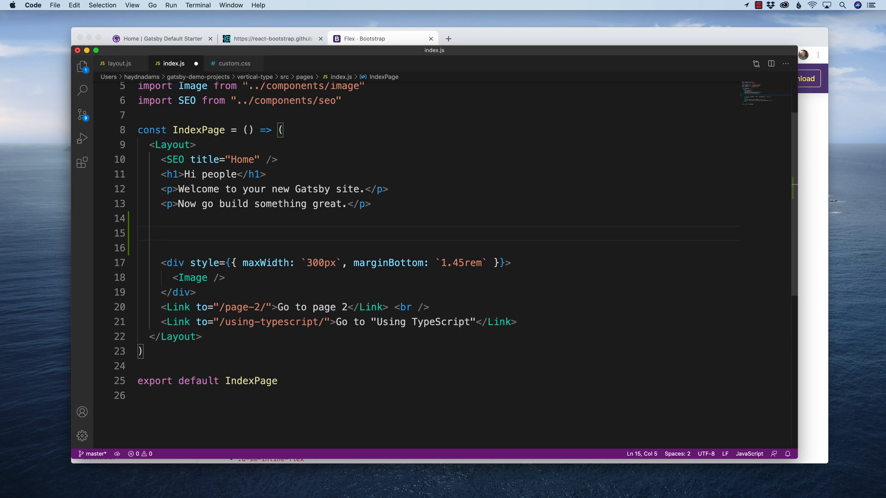
{"action": "type", "text": "<div"}
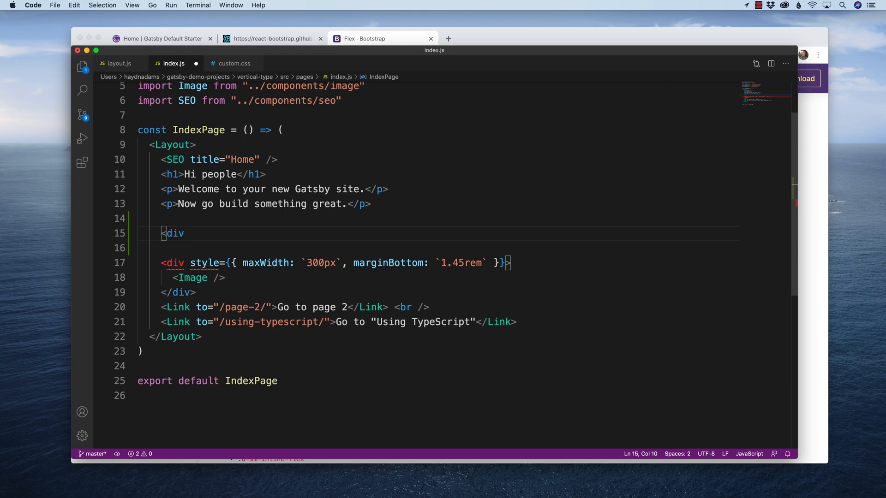
{"action": "left_click", "coordinate": [364, 39]}
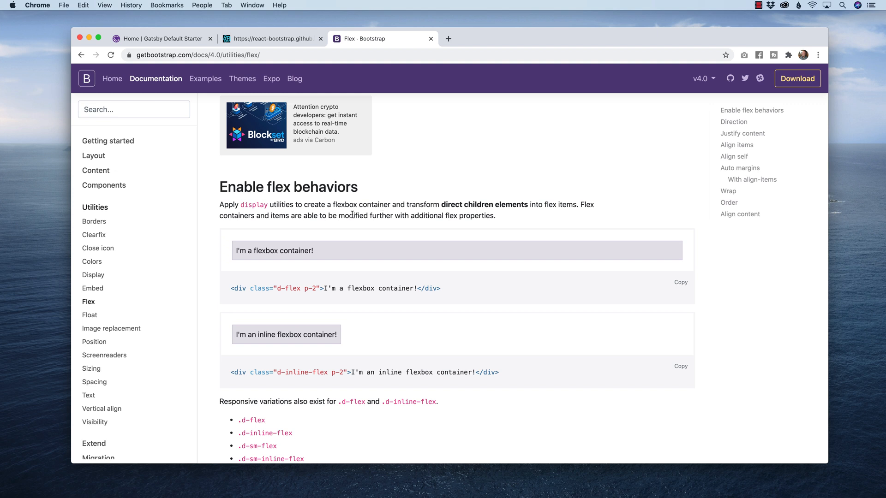
{"action": "double_click", "coordinate": [288, 288]}
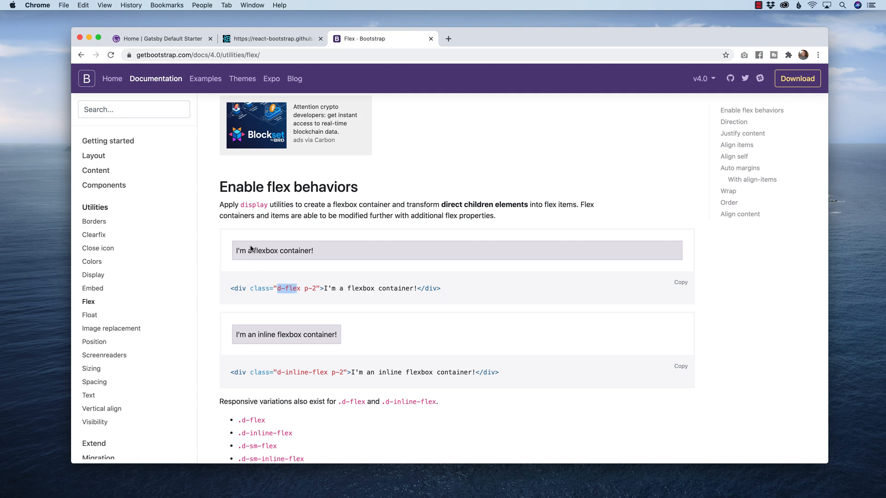
{"action": "mouse_move", "coordinate": [286, 259]}
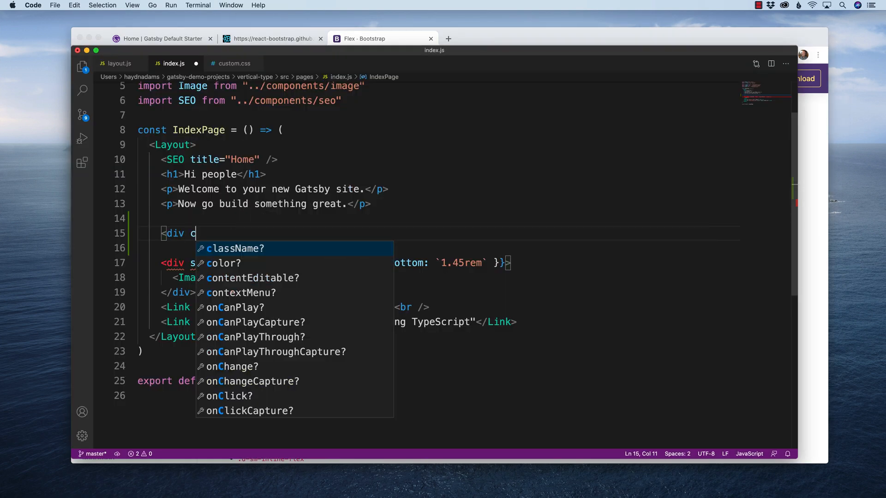
Finish the div with className "d-flex p-2" reading I'm a flexbox container, saved.
{"action": "type", "text": "lass"}
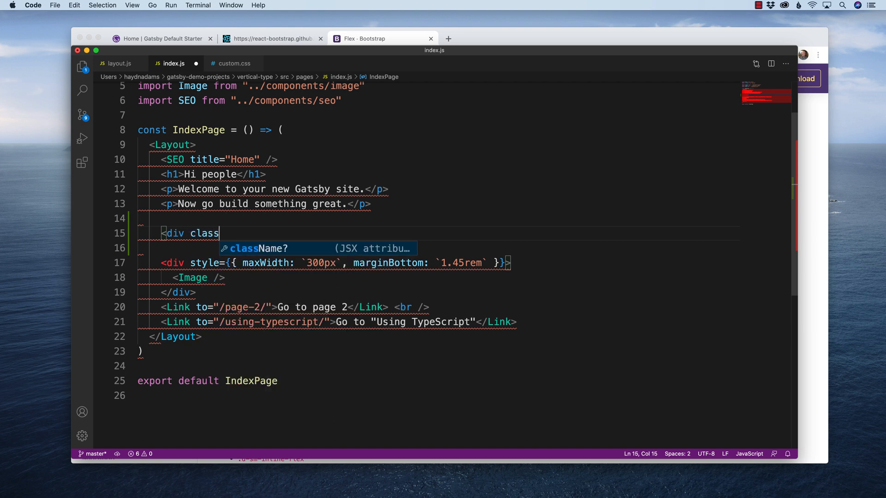
{"action": "key", "text": "Tab"}
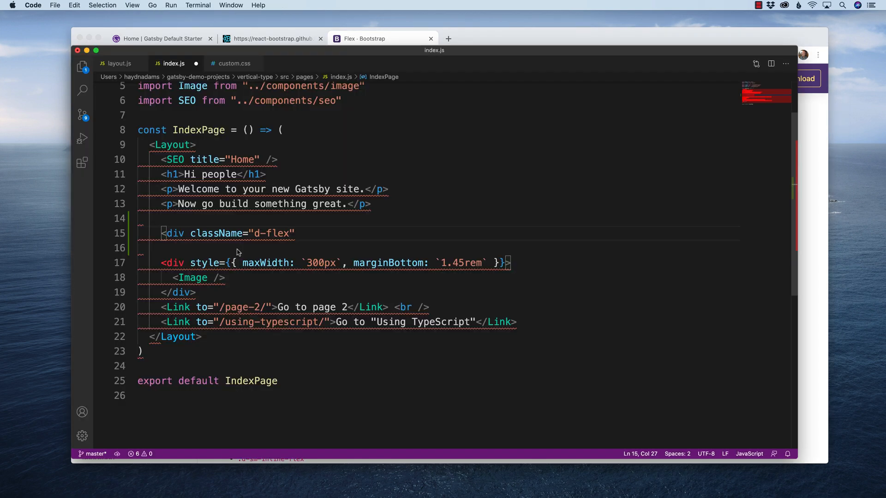
{"action": "type", "text": "p-2"}
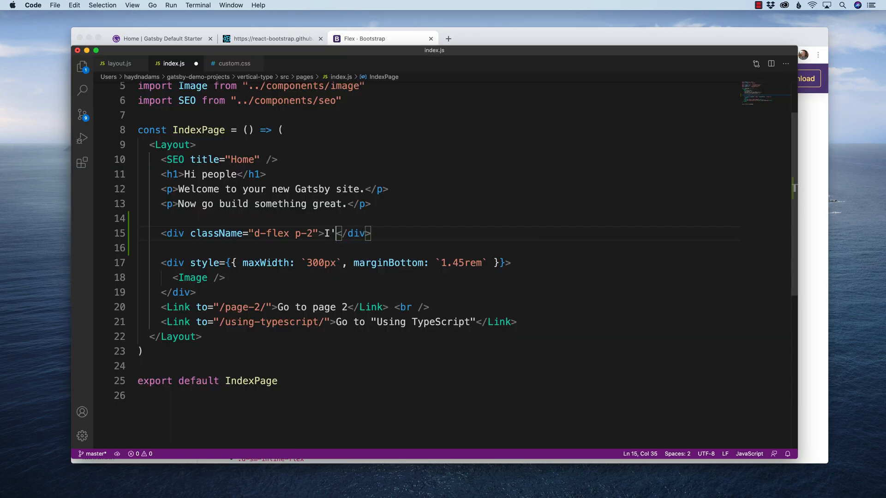
{"action": "type", "text": "m a flexbox container"}
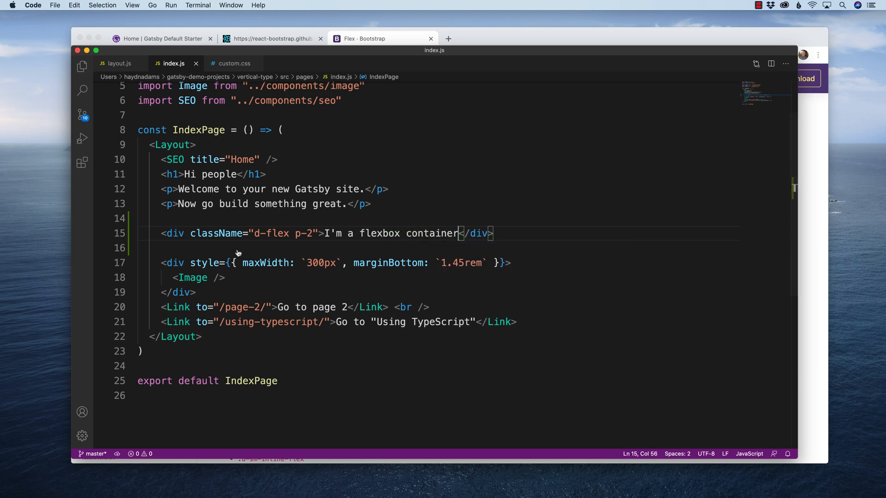
{"action": "left_click", "coordinate": [372, 39]}
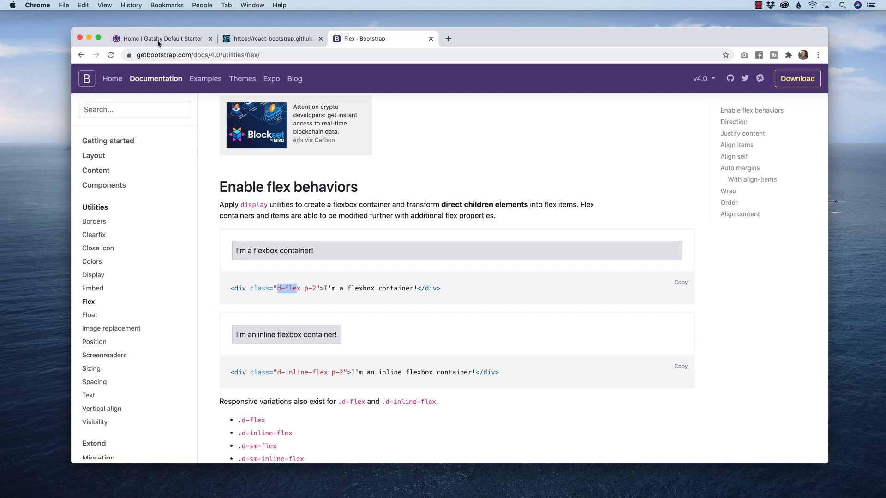
View the local Gatsby page now rendering the I'm a flexbox container line.
{"action": "left_click", "coordinate": [157, 38]}
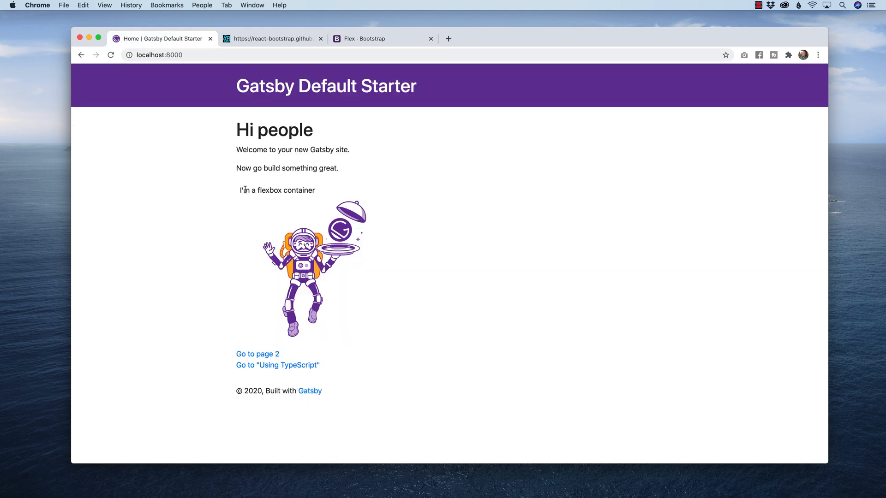
{"action": "left_click_drag", "start_coordinate": [242, 191], "coordinate": [317, 191]}
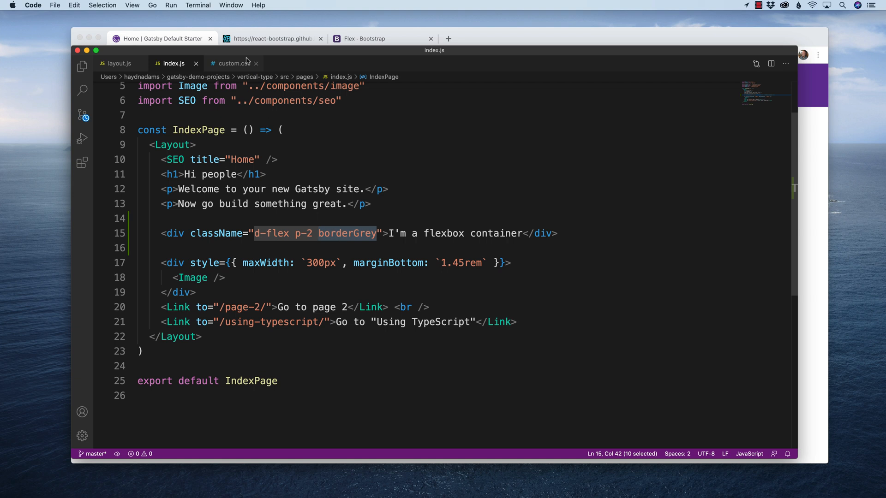
Add a .borderGrey rule with border: 1px solid grey to custom.css.
{"action": "left_click", "coordinate": [233, 63]}
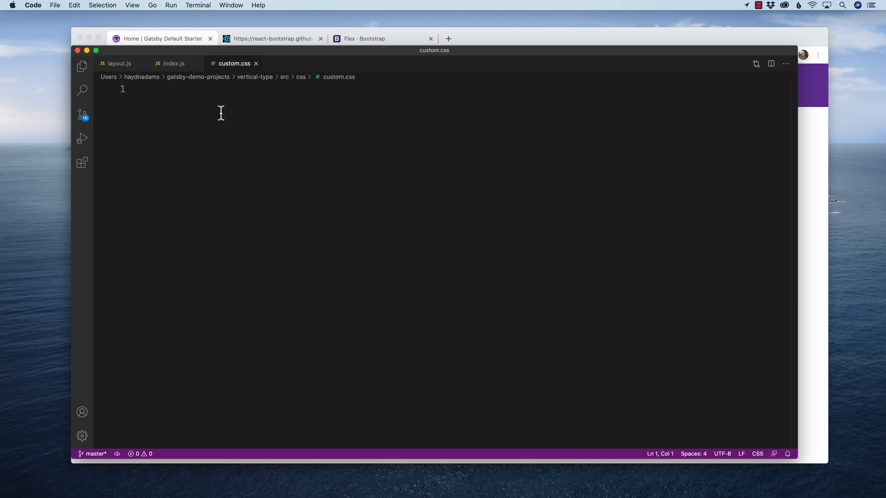
{"action": "type", "text": ".borderGrey {"}
{"action": "type", "text": "border: 1"}
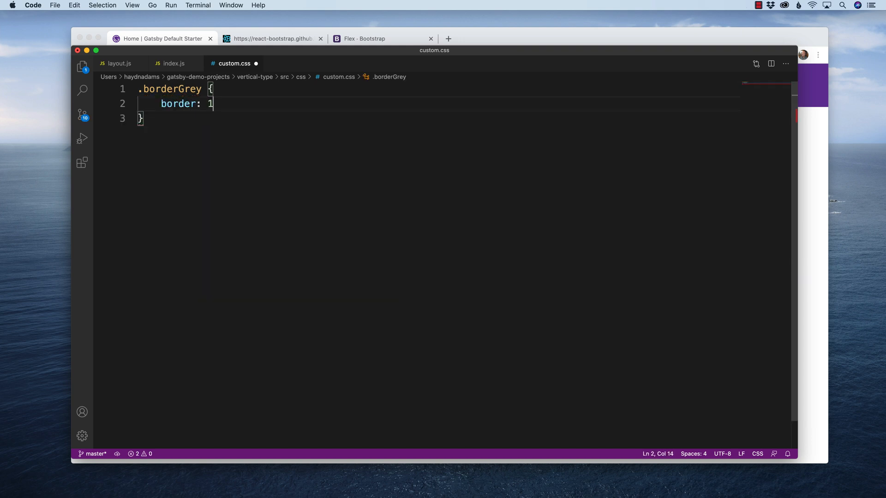
{"action": "type", "text": "px sold"}
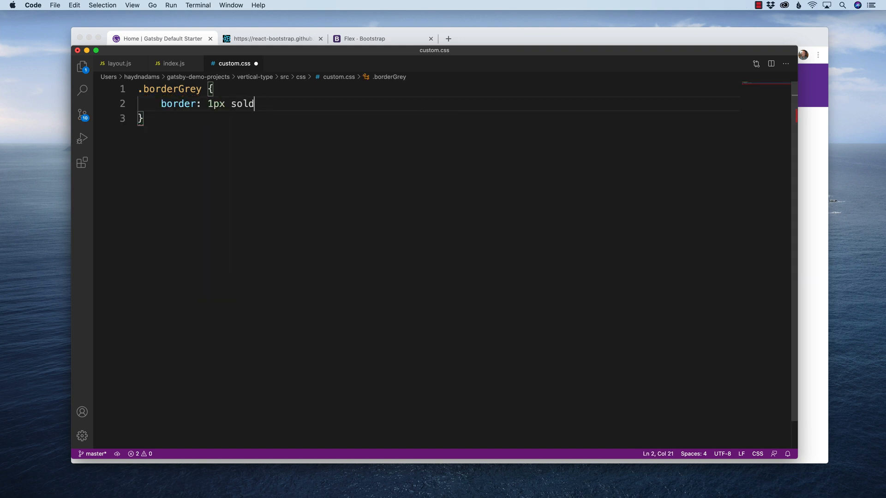
{"action": "type", "text": "id grey"}
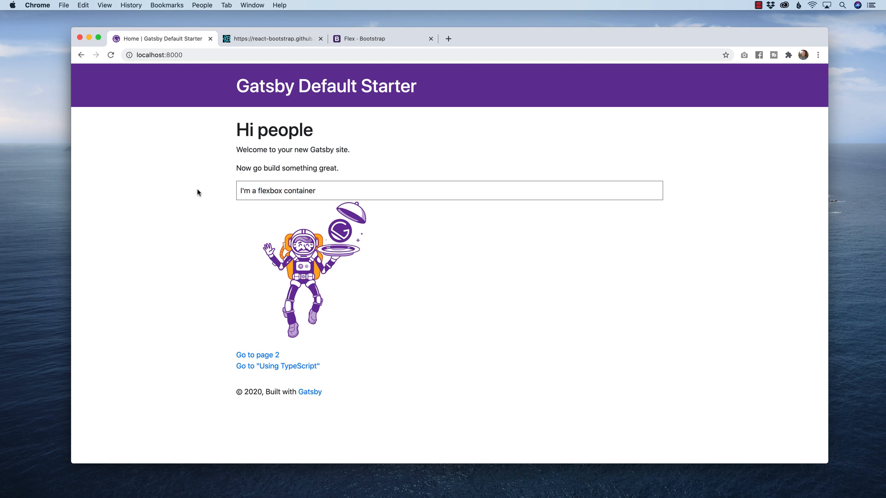
{"action": "mouse_move", "coordinate": [240, 207]}
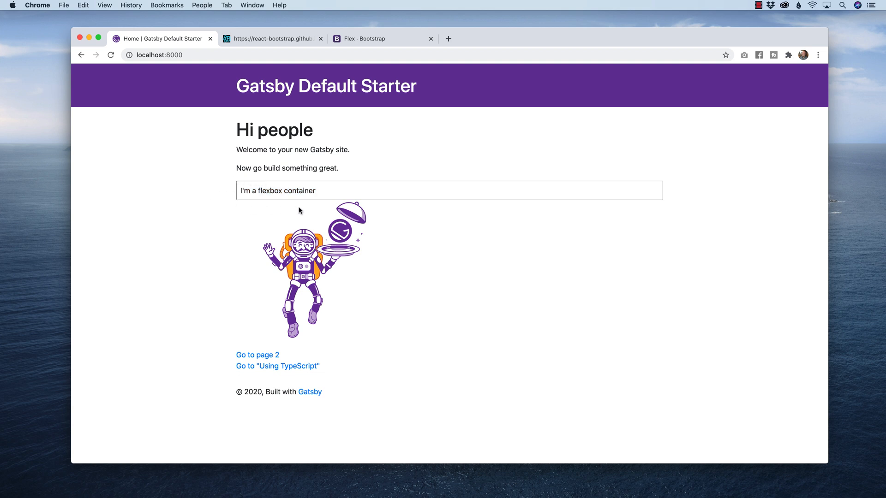
Scroll the Bootstrap Flex docs past Direction and Justify content to the Align items examples.
{"action": "left_click", "coordinate": [361, 38]}
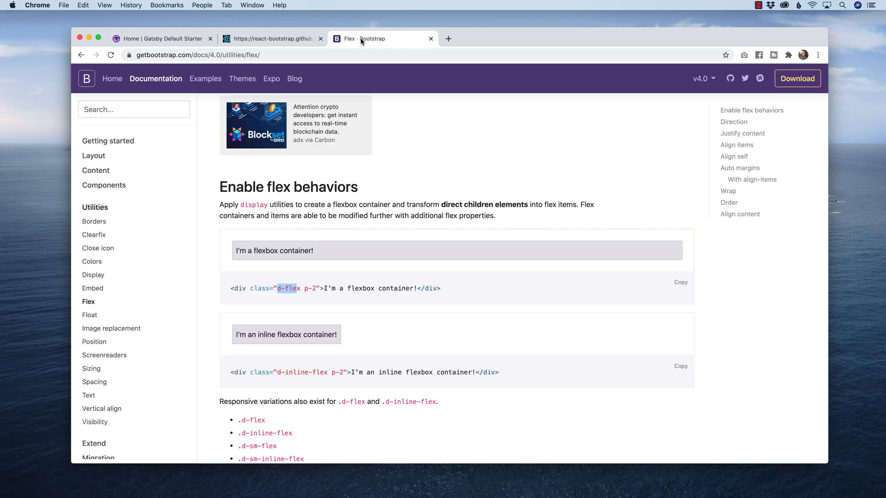
{"action": "scroll", "scroll_direction": "down", "scroll_amount": 3}
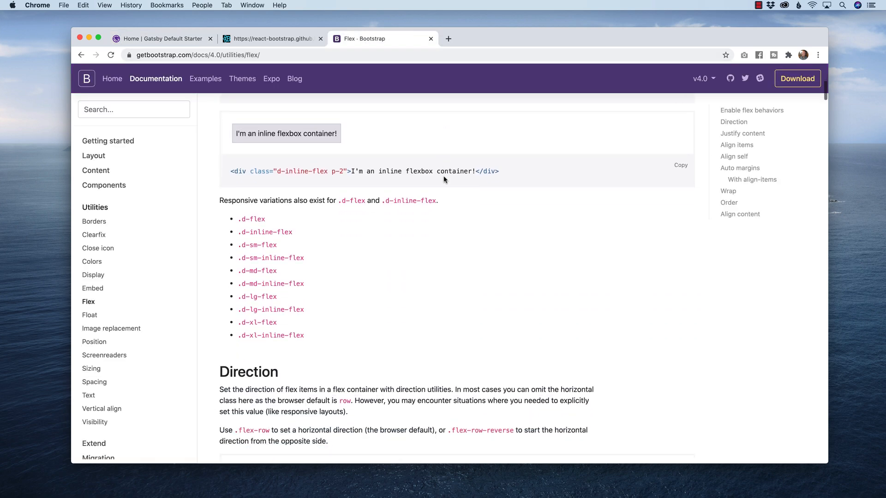
{"action": "scroll", "scroll_direction": "down", "scroll_amount": 3}
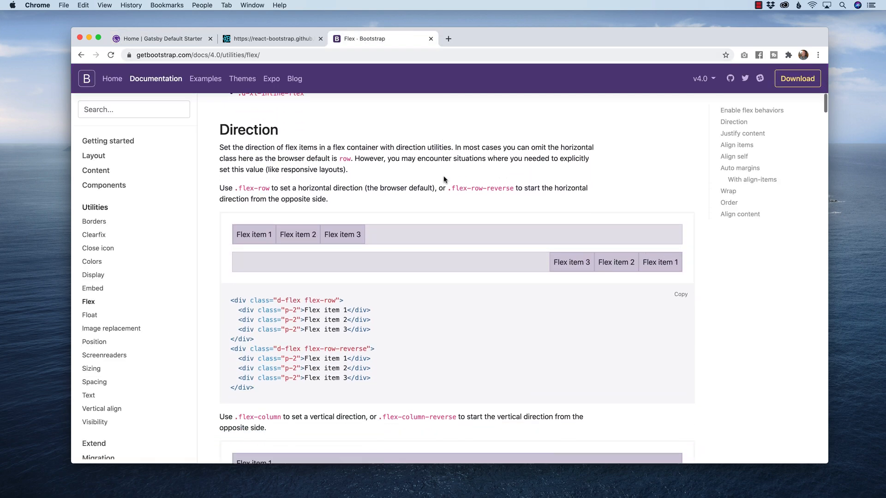
{"action": "scroll", "scroll_direction": "down", "scroll_amount": 3}
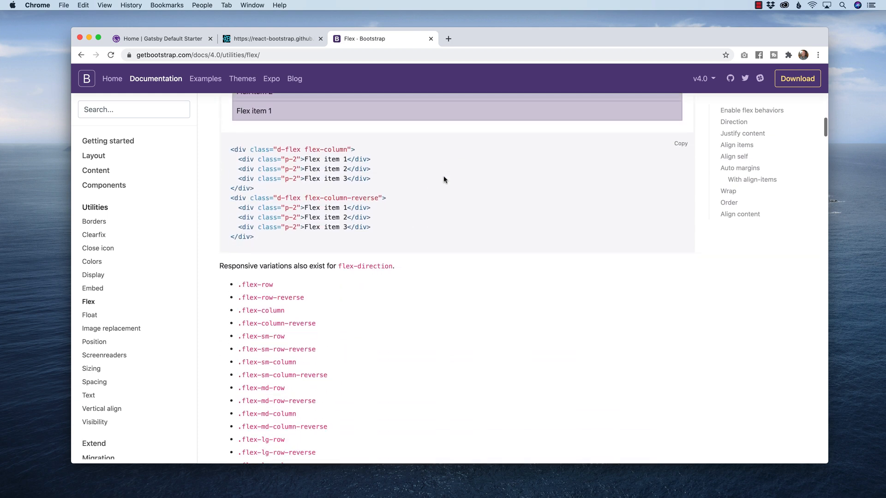
{"action": "scroll", "scroll_direction": "down", "scroll_amount": 3}
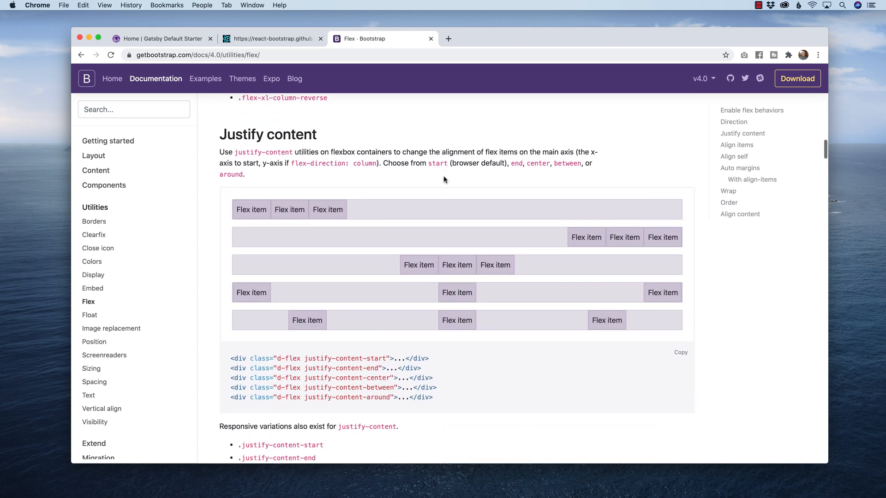
{"action": "mouse_move", "coordinate": [417, 266]}
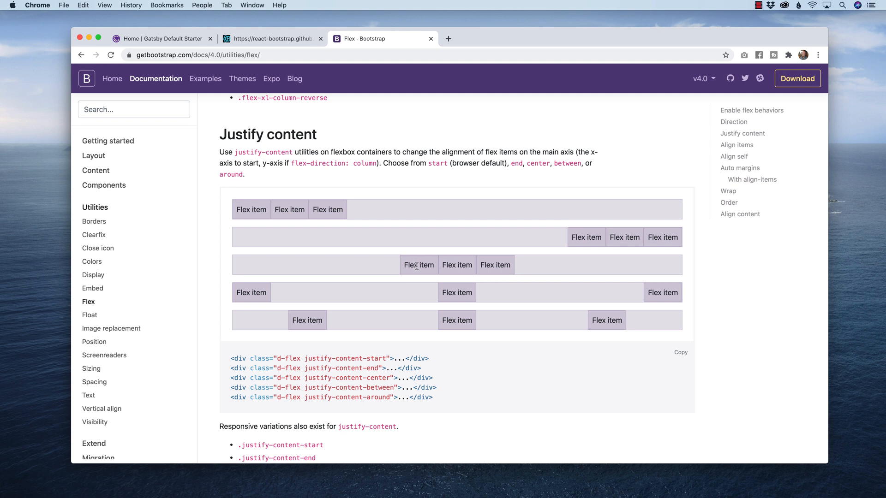
{"action": "scroll", "scroll_direction": "down", "scroll_amount": 3}
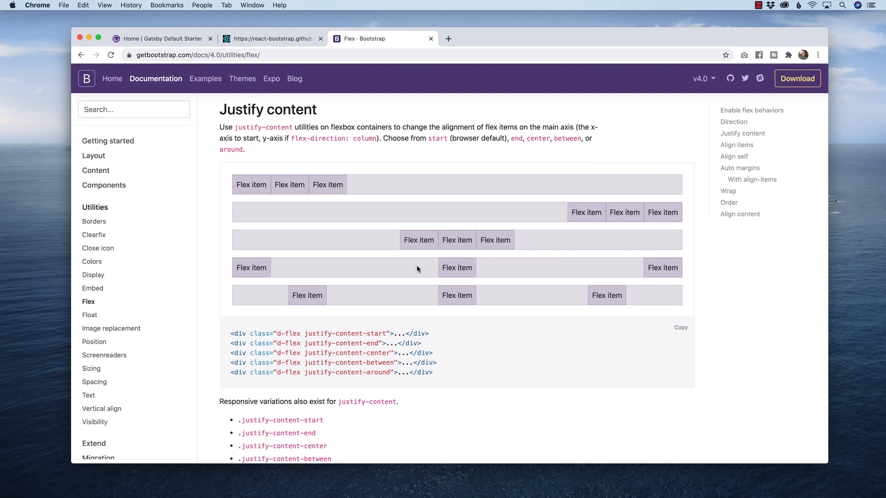
{"action": "scroll", "scroll_direction": "down", "scroll_amount": 3}
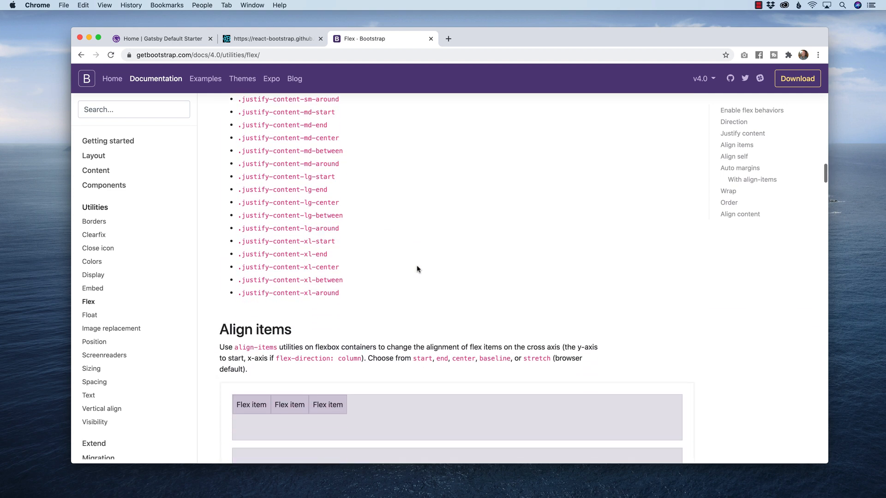
{"action": "scroll", "scroll_direction": "down", "scroll_amount": 3}
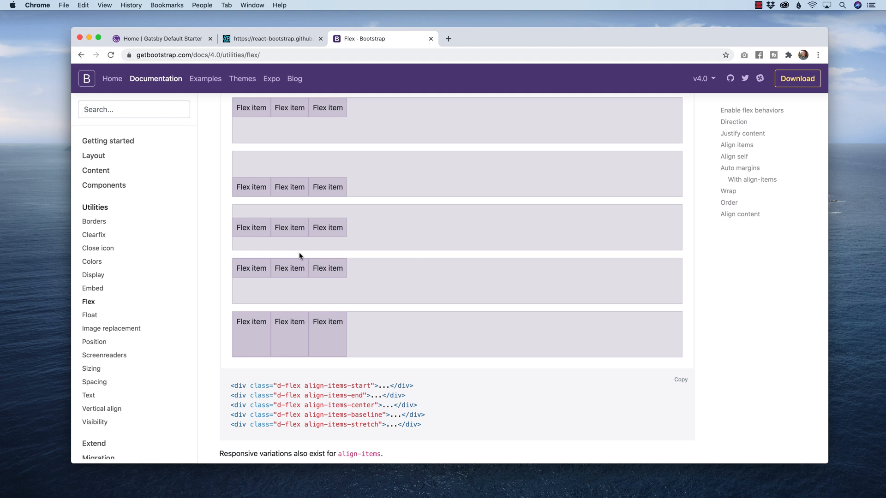
{"action": "mouse_move", "coordinate": [329, 225]}
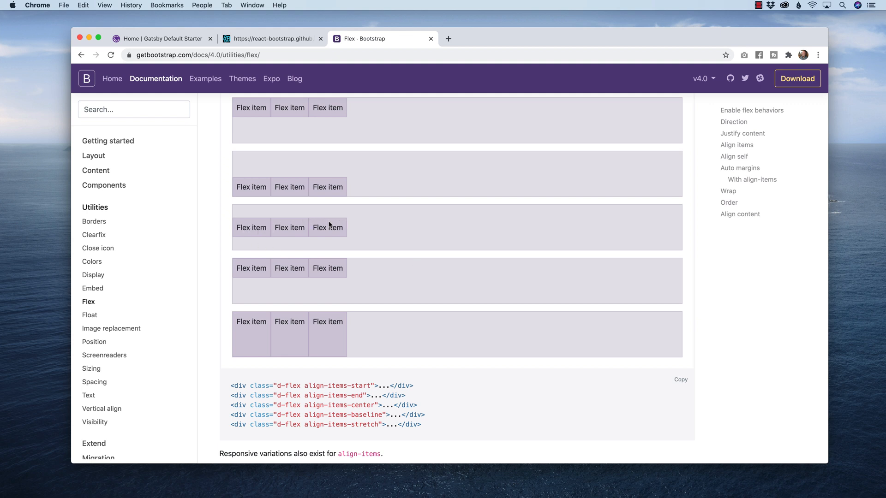
{"action": "mouse_move", "coordinate": [337, 230]}
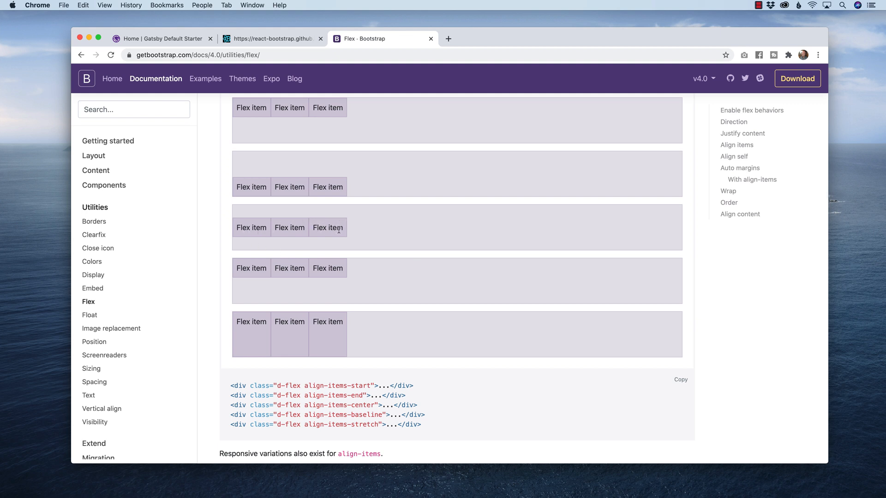
{"action": "mouse_move", "coordinate": [358, 223]}
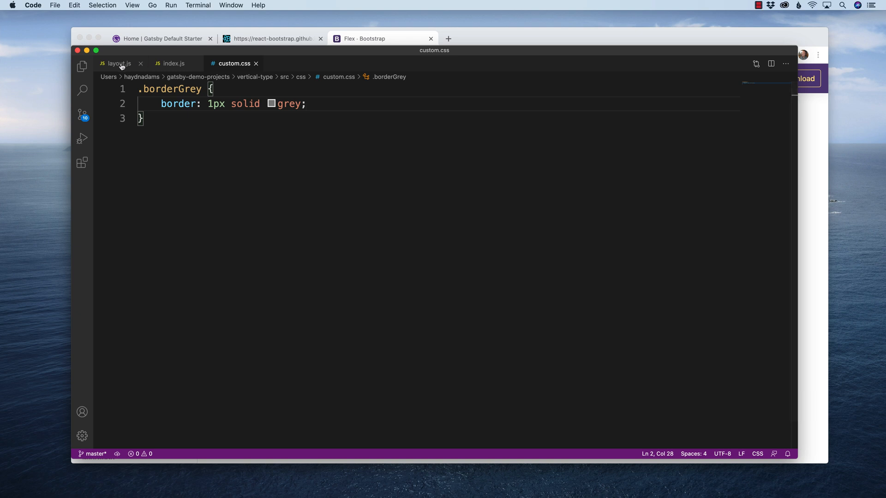
Replace p-2 on the flexbox div with align-items-center and justify-content-center classes.
{"action": "left_click", "coordinate": [173, 63]}
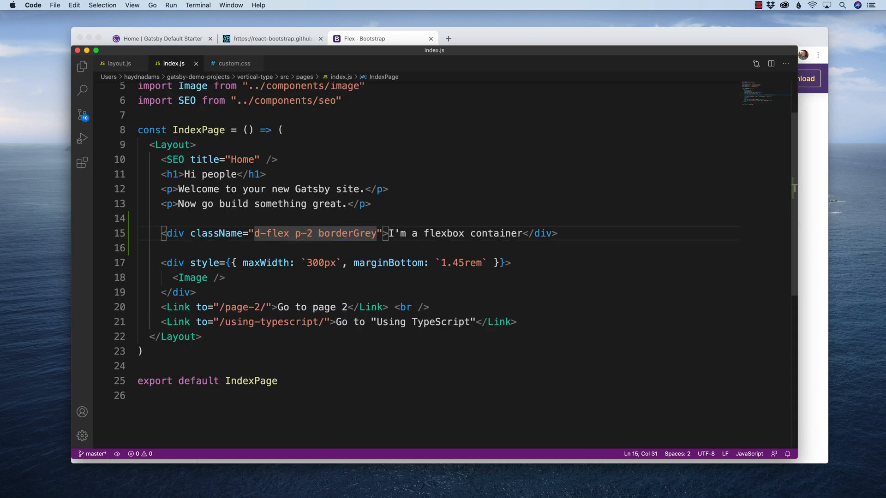
{"action": "key", "text": "Backspace"}
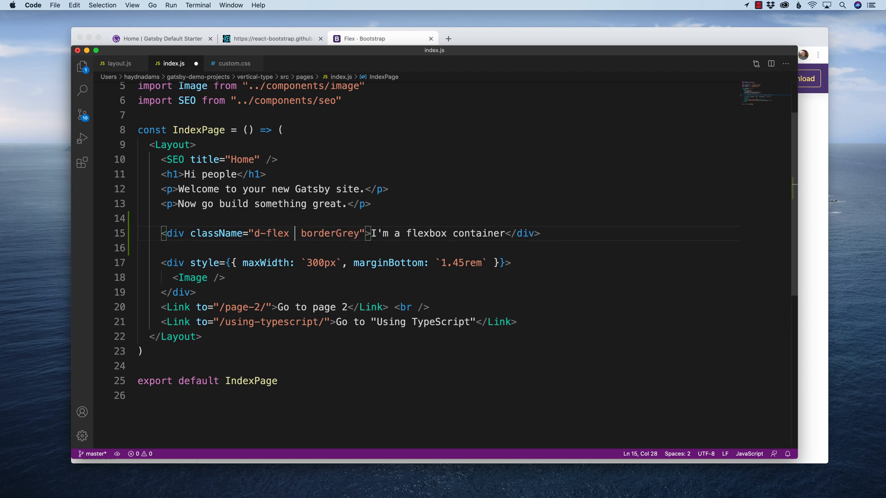
{"action": "key", "text": "Backspace"}
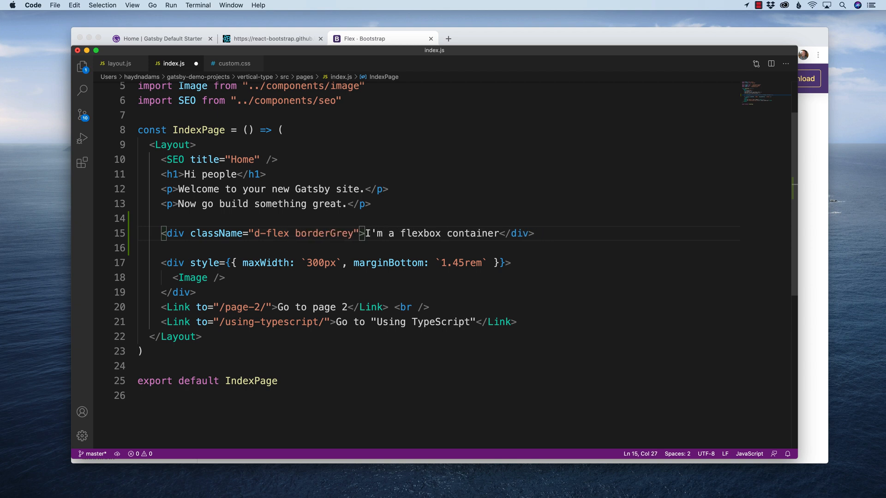
{"action": "type", "text": "align-i"}
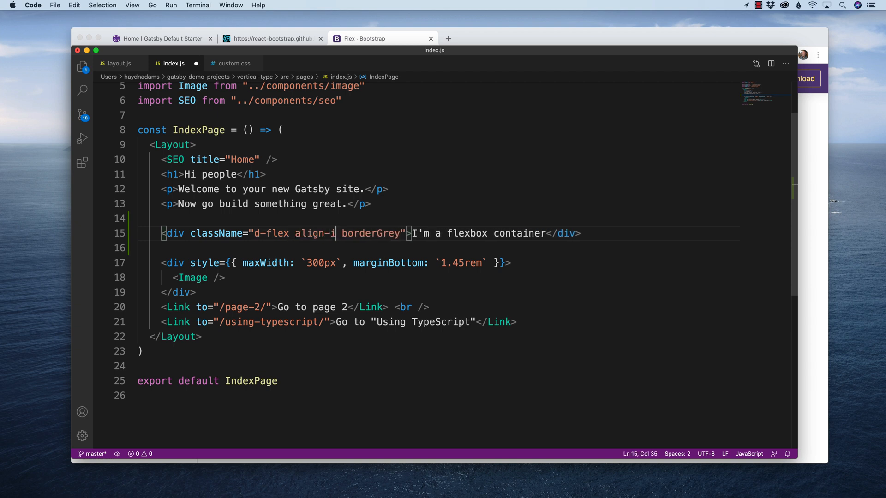
{"action": "type", "text": "tems-center -just"}
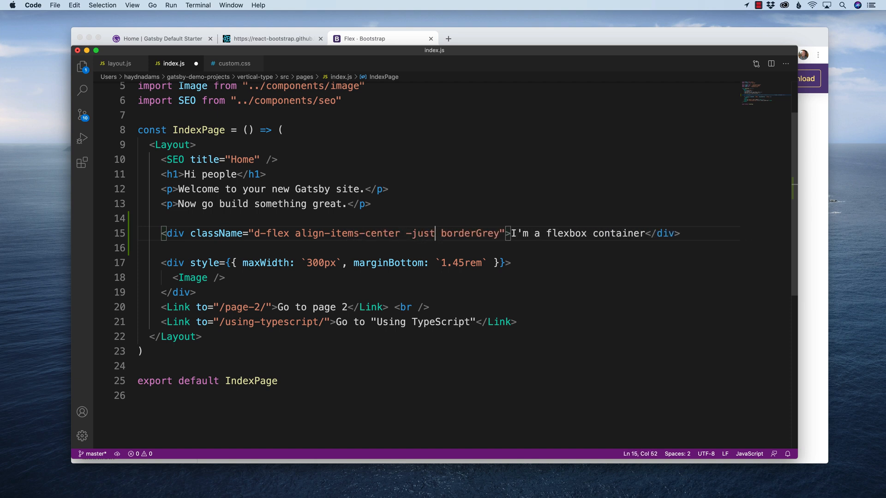
{"action": "key", "text": "Backspace"}
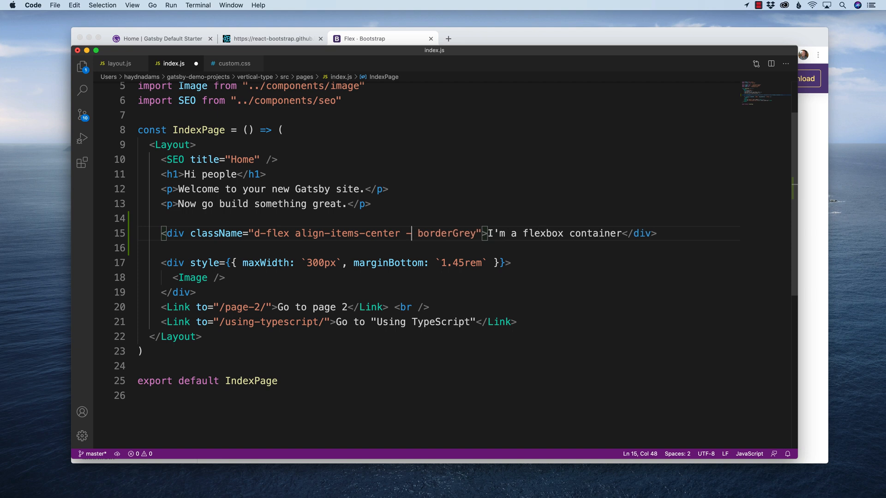
{"action": "type", "text": "justify"}
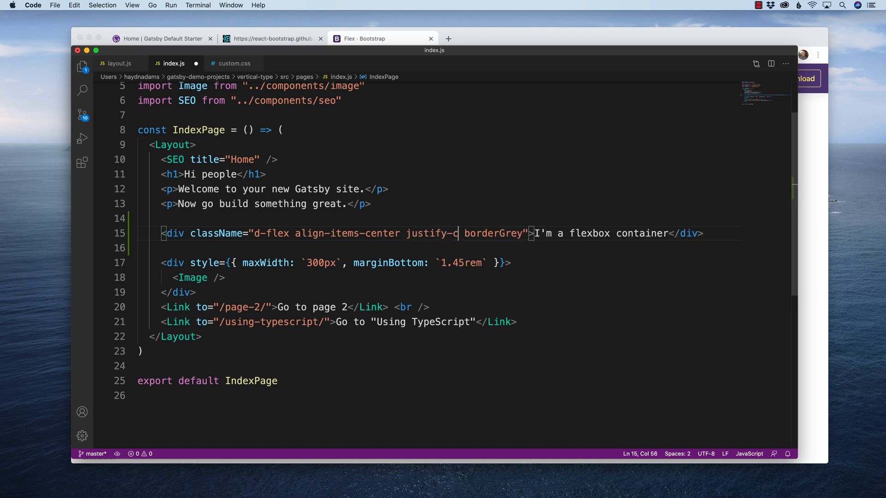
{"action": "type", "text": "ontent-center"}
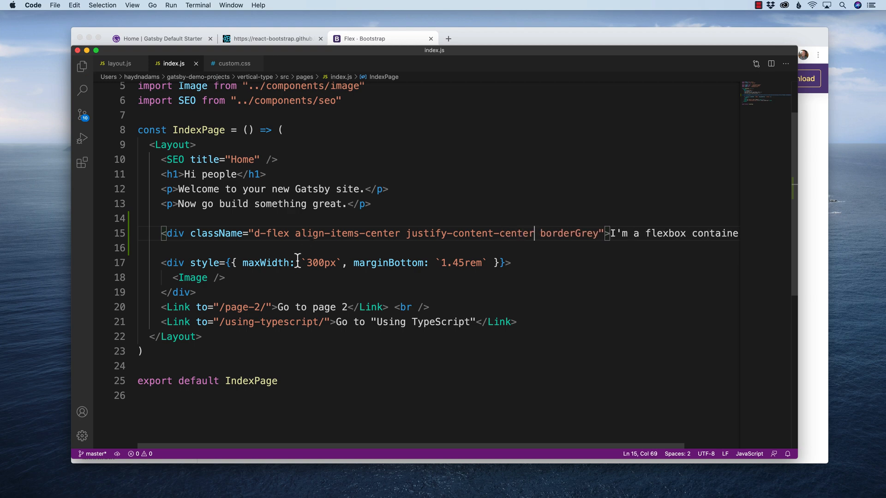
Check the Gatsby preview and re-enter the align-items-center class, saved.
{"action": "left_click", "coordinate": [272, 39]}
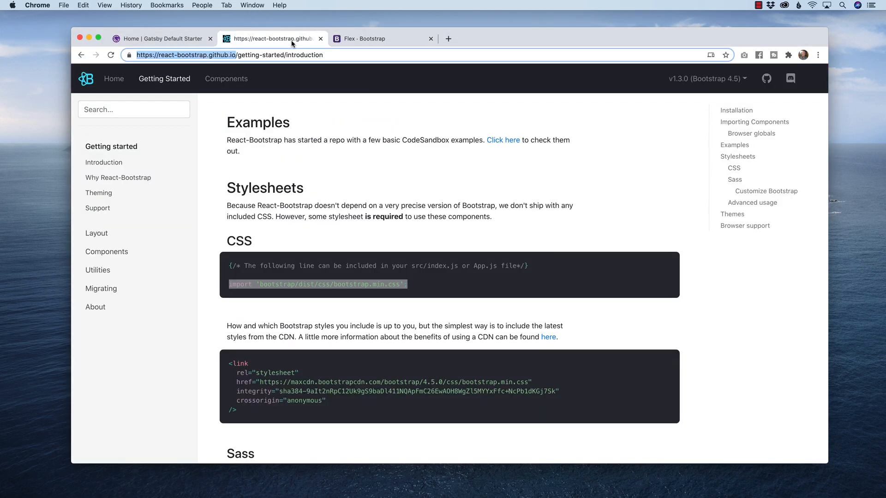
{"action": "left_click", "coordinate": [163, 38]}
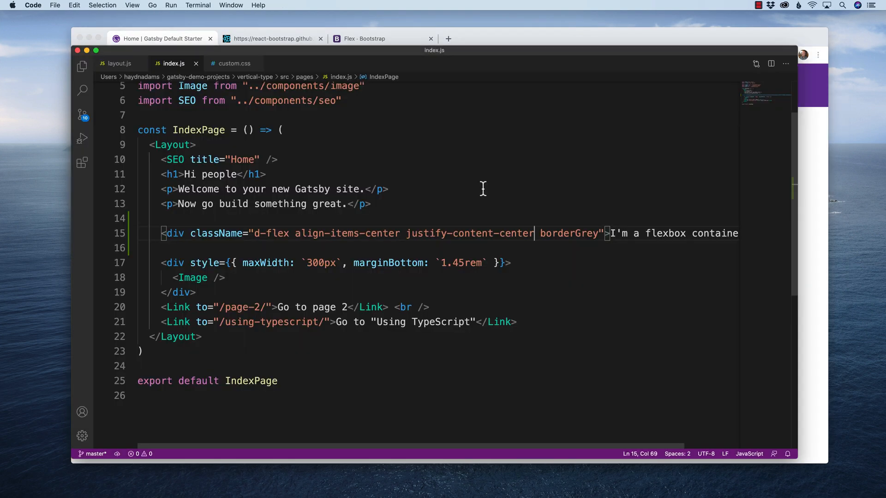
{"action": "mouse_move", "coordinate": [297, 234]}
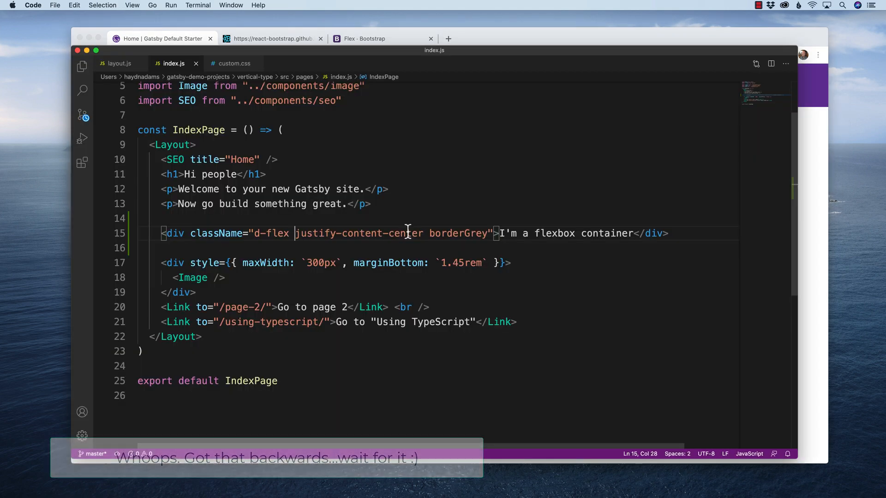
{"action": "type", "text": "align-items-center"}
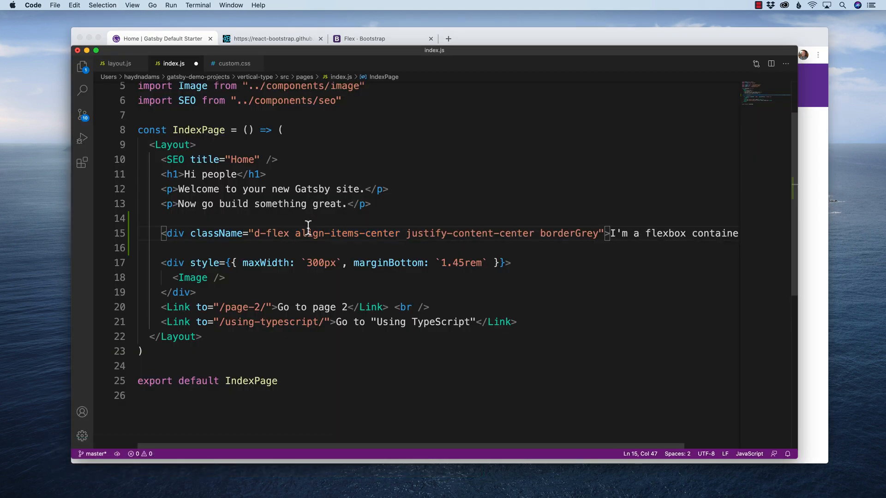
{"action": "mouse_move", "coordinate": [532, 234]}
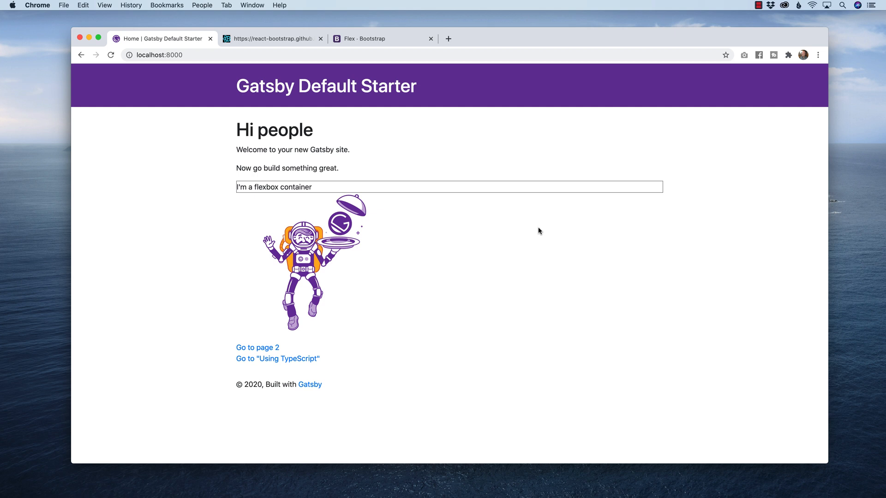
Inspect the grey-bordered flexbox container on the localhost:8000 Gatsby page.
{"action": "left_click", "coordinate": [239, 187]}
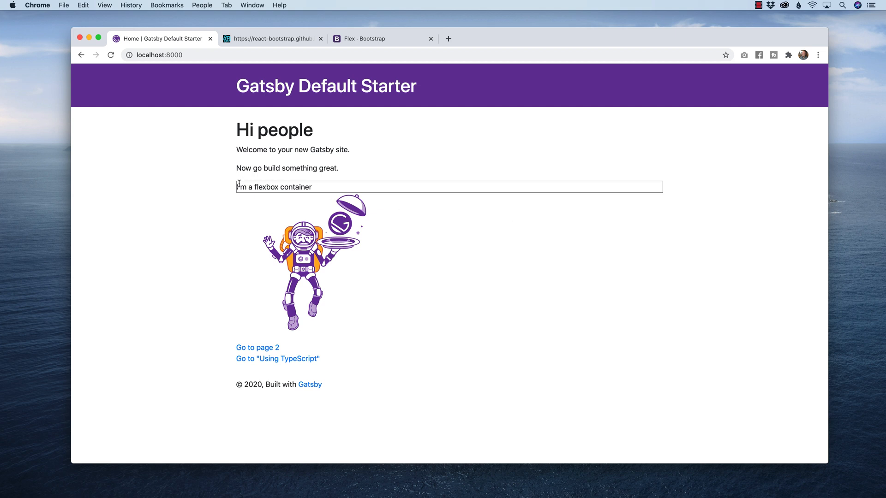
{"action": "mouse_move", "coordinate": [664, 188]}
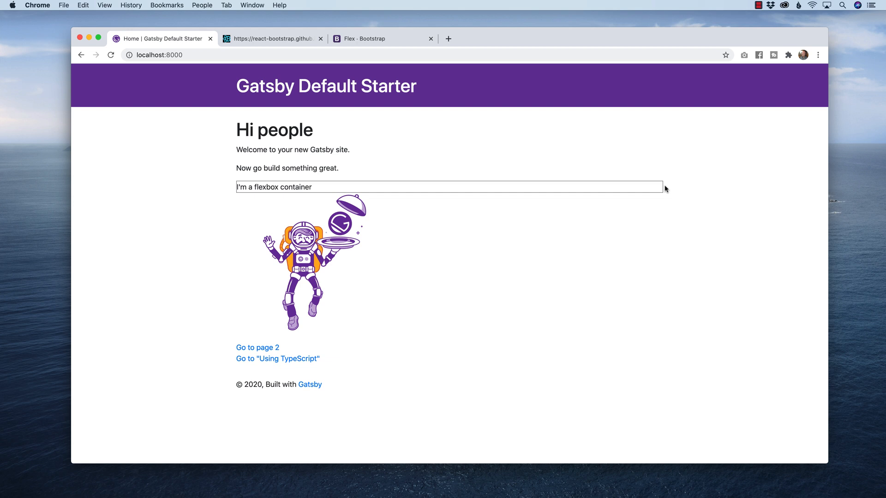
{"action": "mouse_move", "coordinate": [645, 185]}
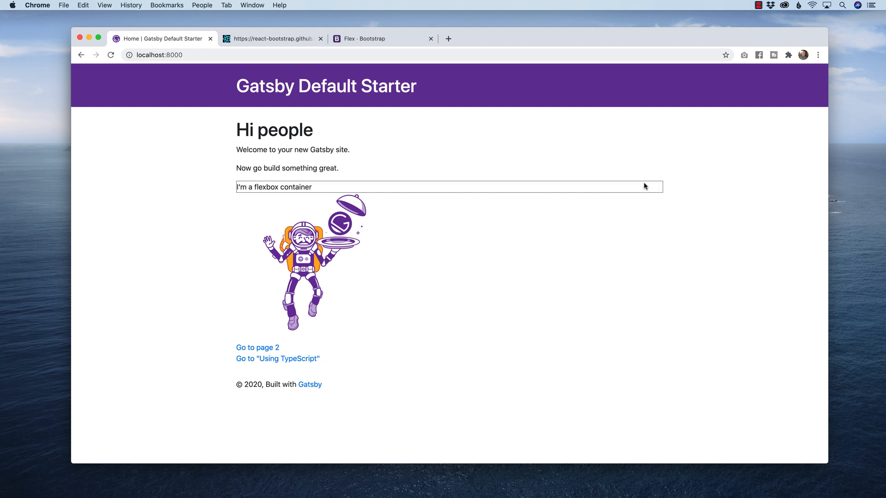
{"action": "mouse_move", "coordinate": [623, 196]}
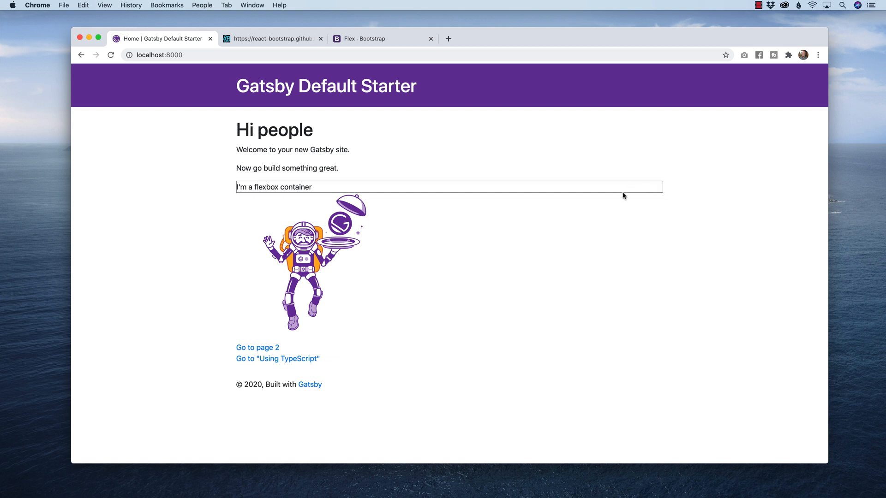
{"action": "mouse_move", "coordinate": [273, 226]}
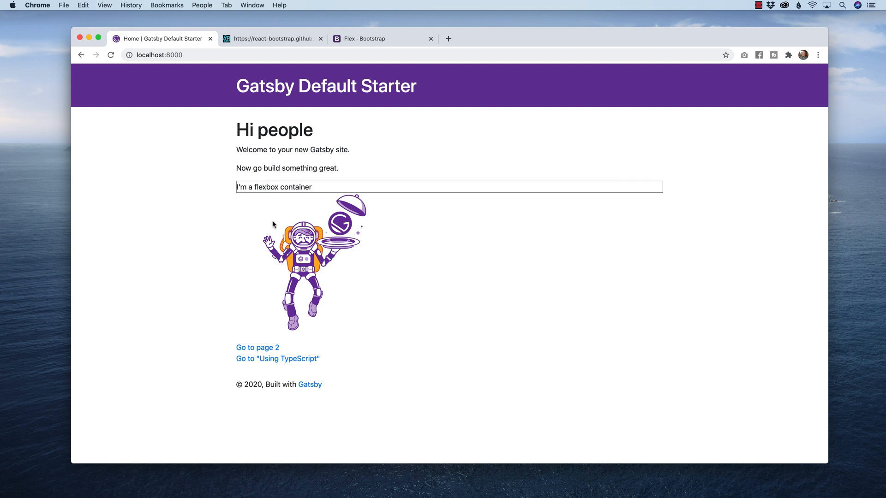
{"action": "mouse_move", "coordinate": [268, 51]}
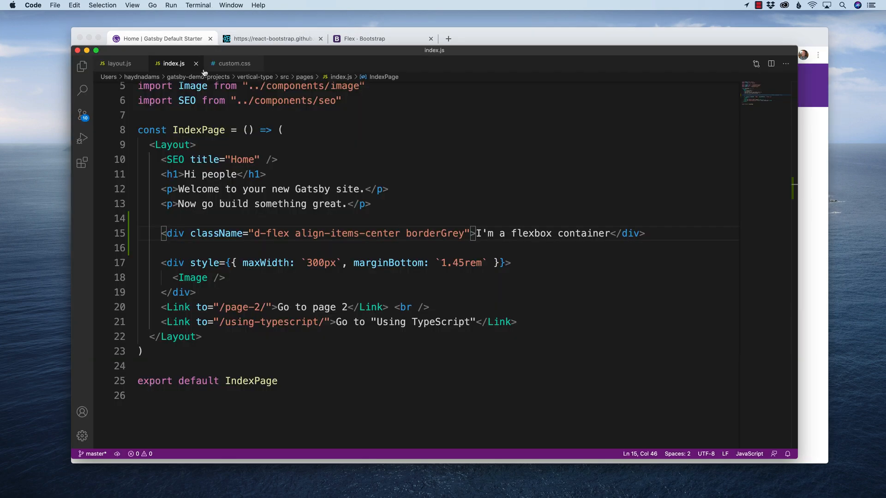
Add a .customHeight rule with min-height: 60vh to custom.css.
{"action": "left_click", "coordinate": [233, 63]}
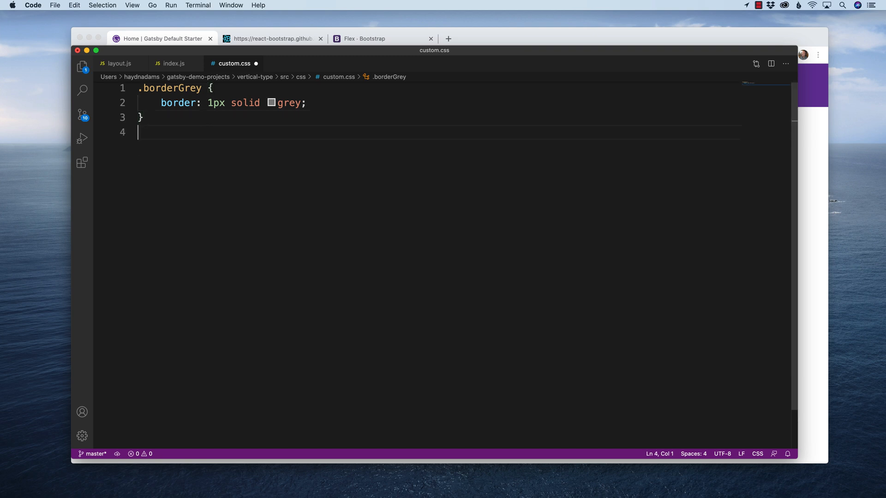
{"action": "type", "text": ".custo"}
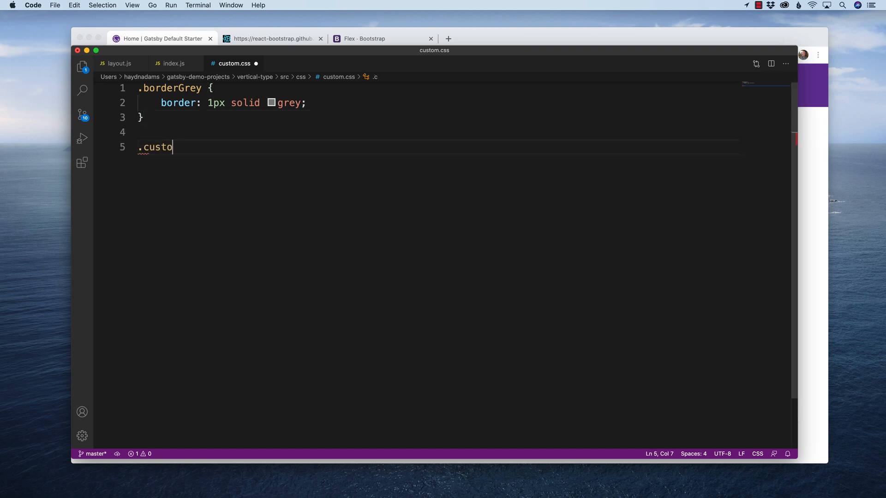
{"action": "type", "text": "mHeight {"}
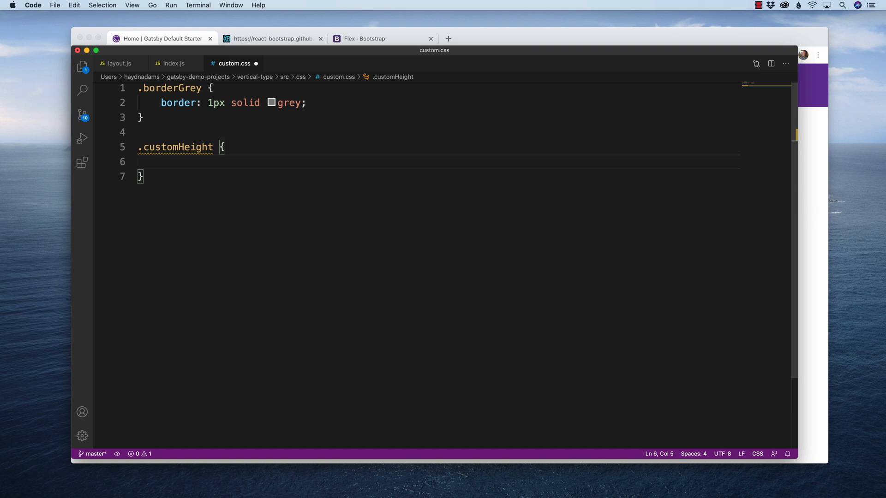
{"action": "type", "text": "min-;"}
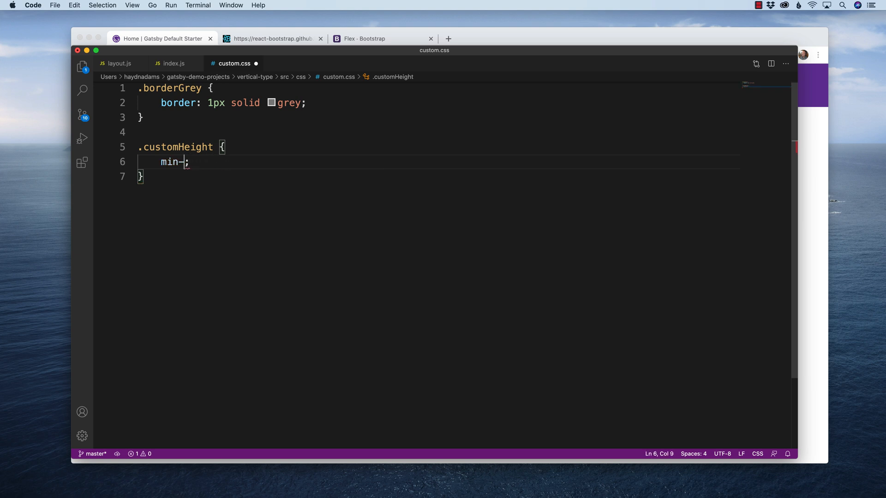
{"action": "type", "text": "height:"}
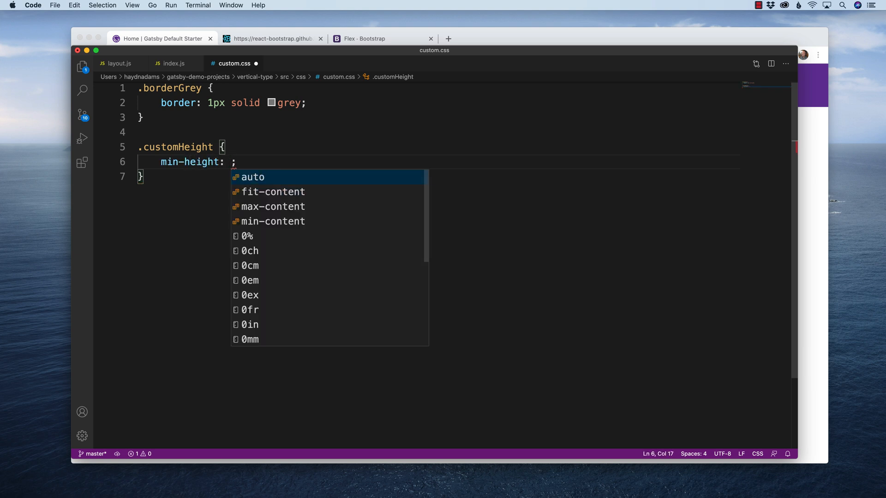
{"action": "type", "text": "60"}
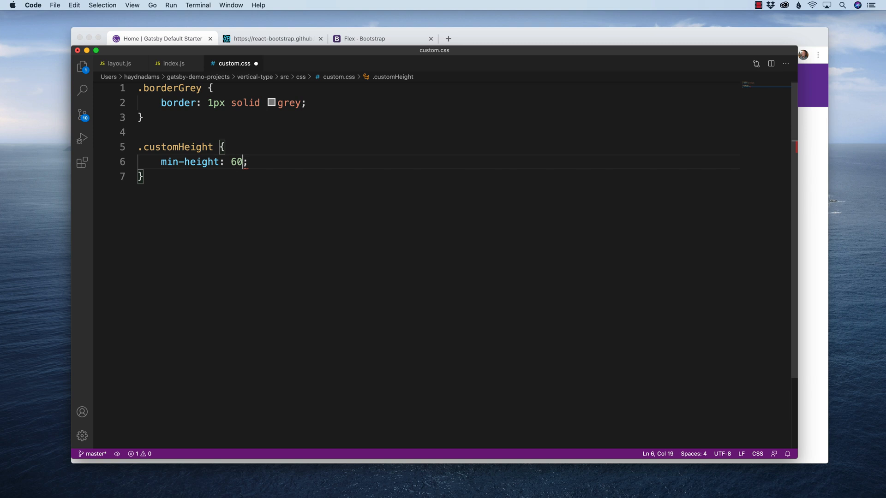
{"action": "type", "text": "vh"}
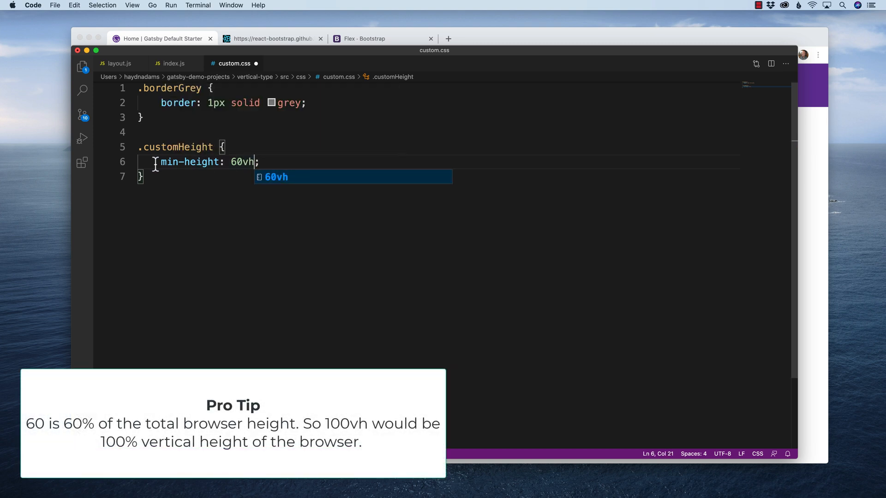
{"action": "mouse_move", "coordinate": [231, 167]}
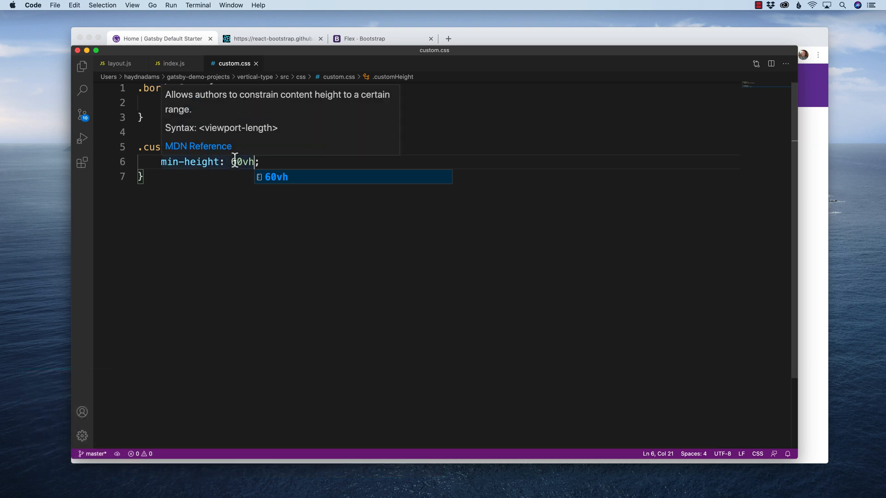
{"action": "mouse_move", "coordinate": [165, 146]}
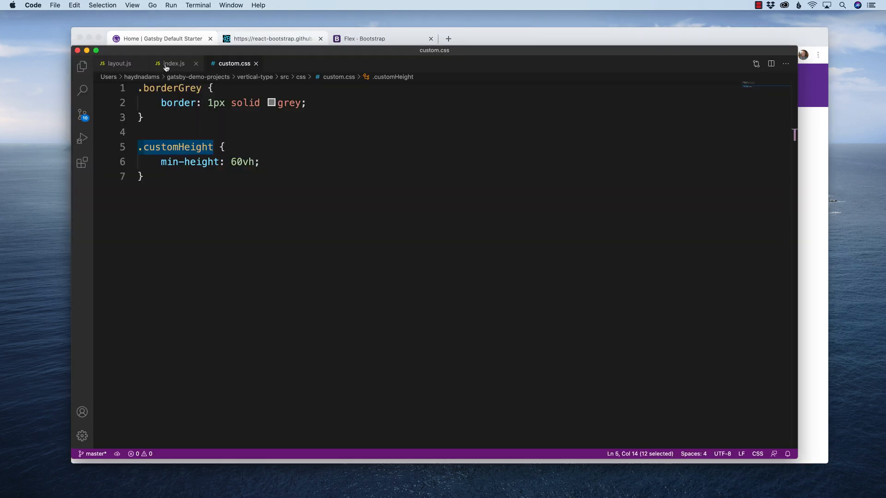
Add the customHeight class to the flexbox div's className in index.js.
{"action": "left_click", "coordinate": [173, 63]}
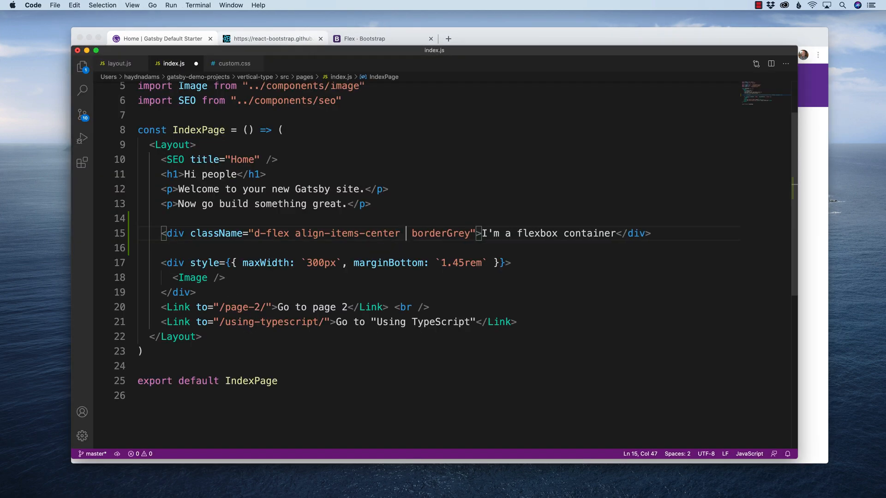
{"action": "type", "text": "customHeight"}
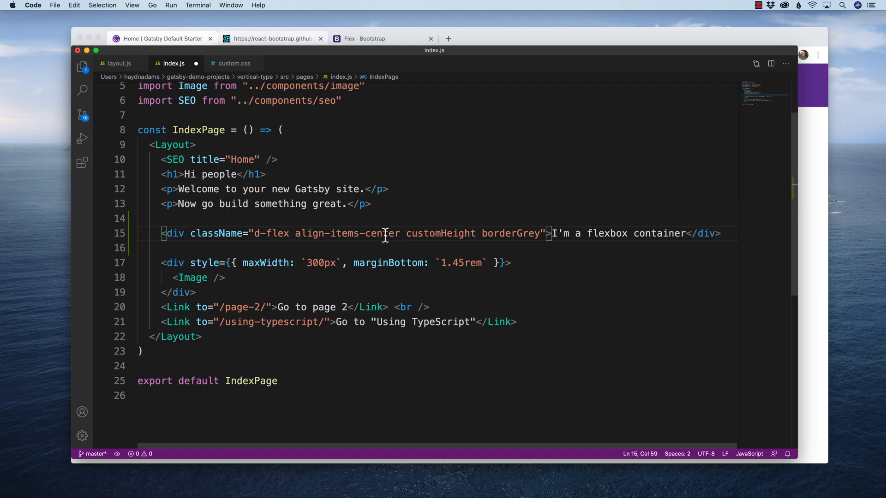
{"action": "mouse_move", "coordinate": [494, 234]}
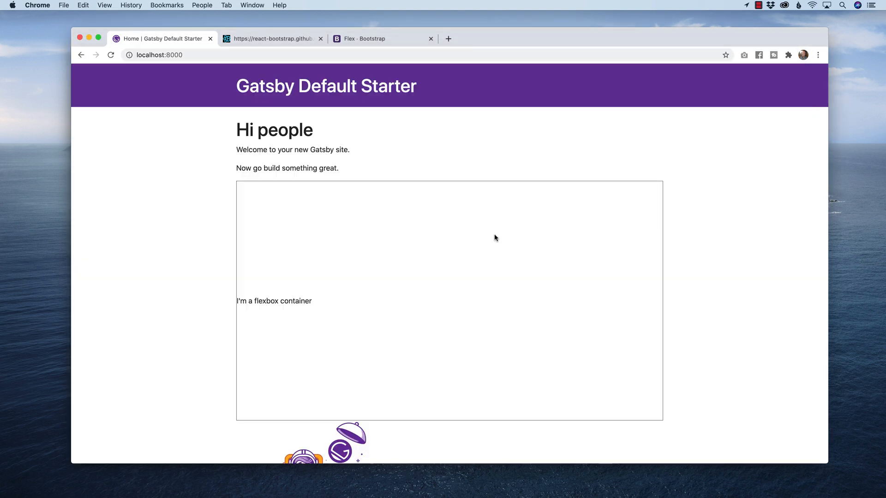
{"action": "mouse_move", "coordinate": [239, 184]}
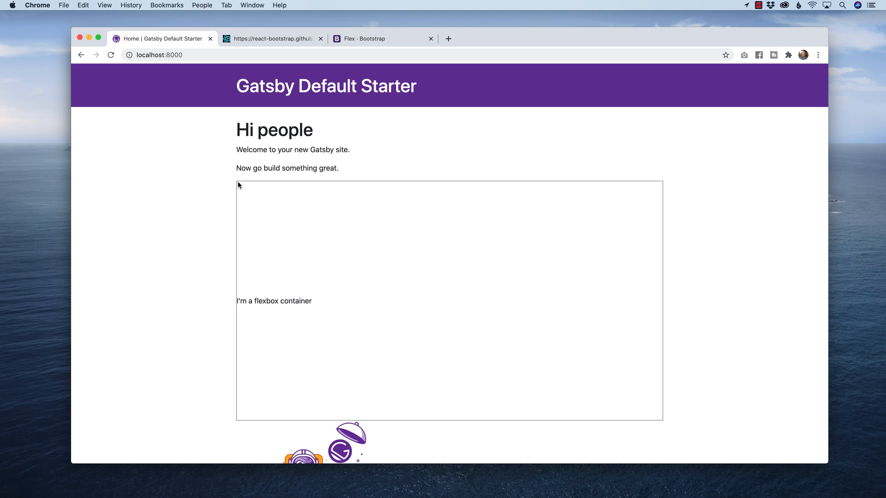
{"action": "mouse_move", "coordinate": [263, 427]}
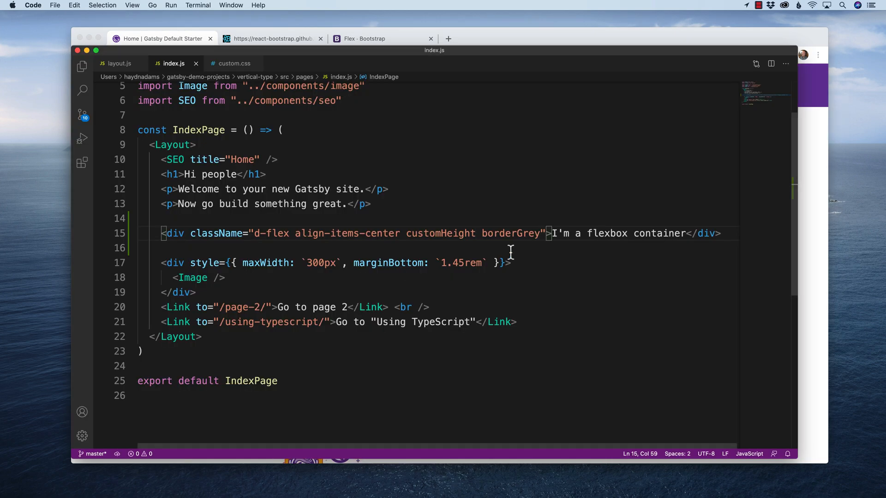
Replace the container's text with a nested div reading This div will be centered.
{"action": "left_click_drag", "start_coordinate": [552, 234], "coordinate": [684, 233]}
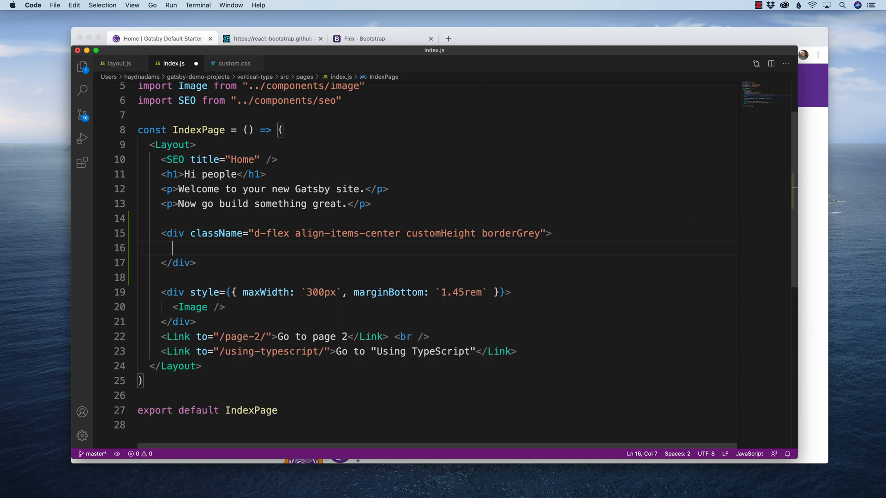
{"action": "type", "text": "<"}
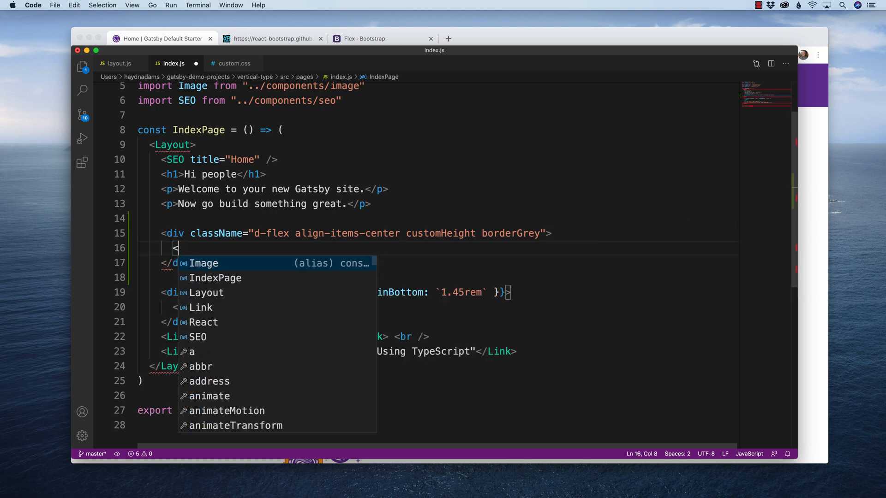
{"action": "type", "text": "div class"}
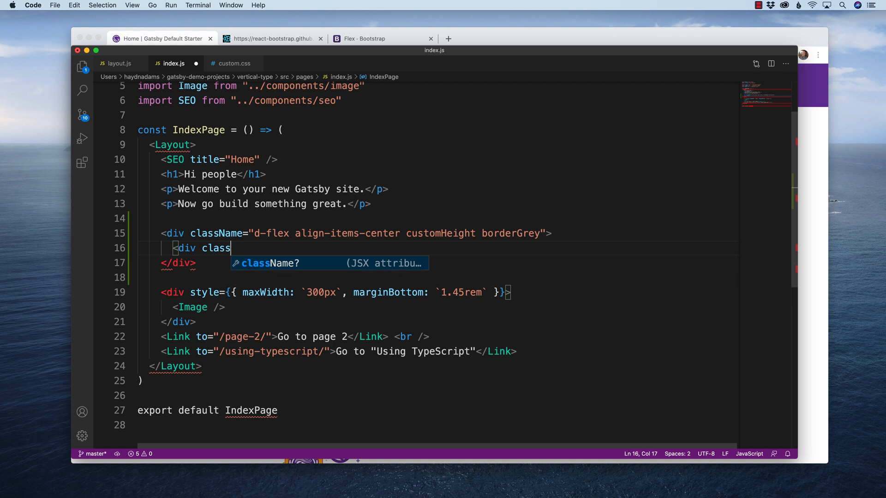
{"action": "key", "text": "backspace"}
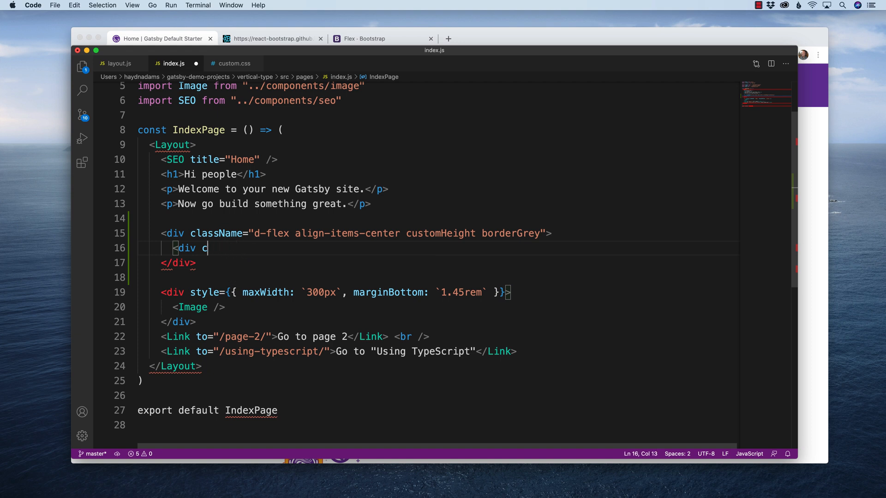
{"action": "type", "text": ">This"}
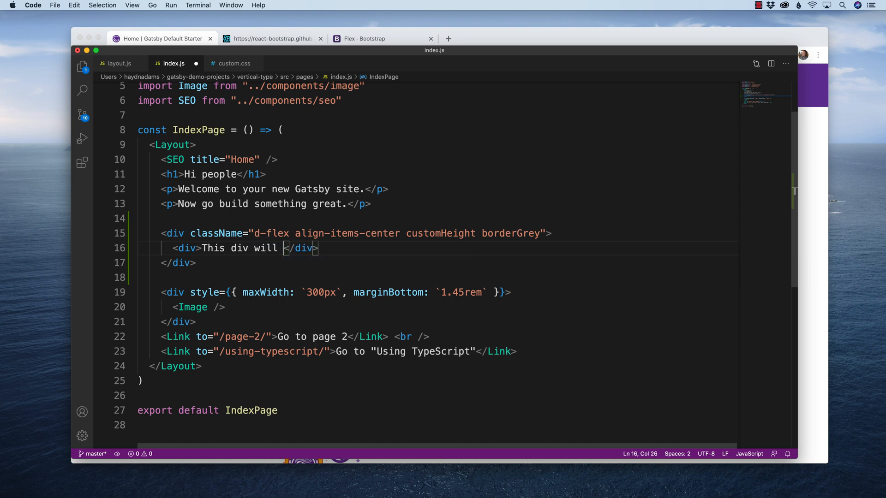
{"action": "type", "text": "be centere"}
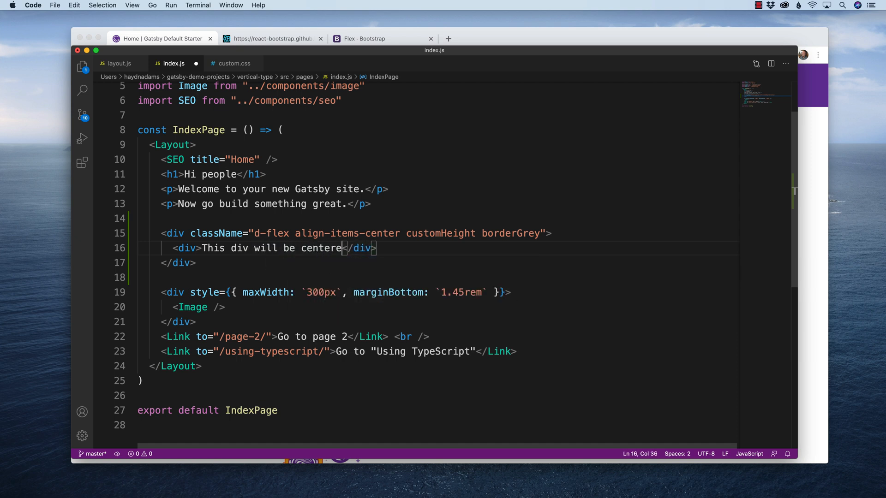
{"action": "type", "text": "d"}
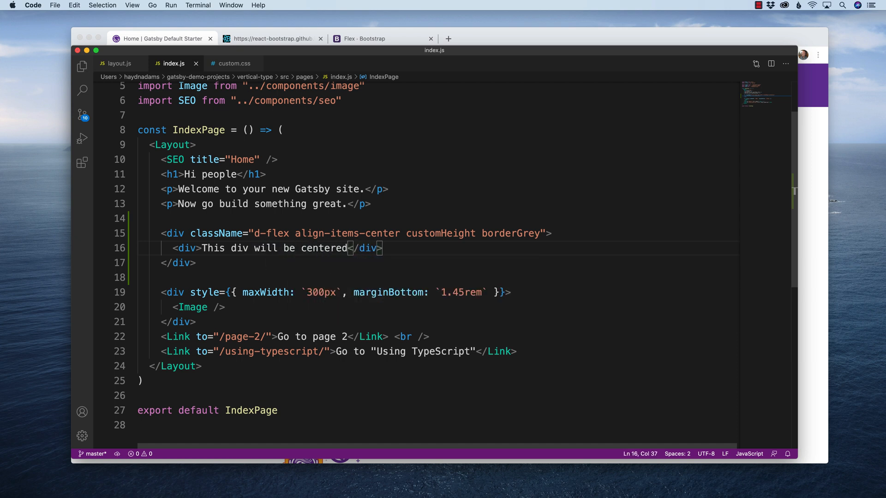
{"action": "mouse_move", "coordinate": [182, 234]}
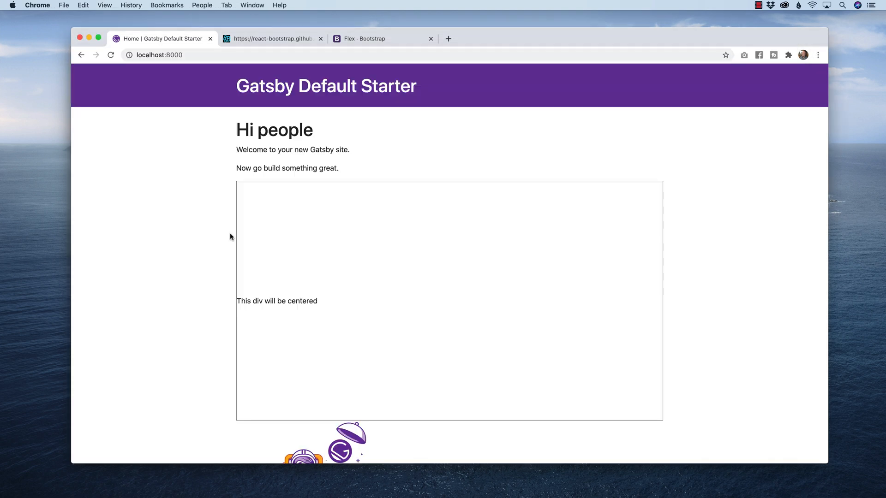
{"action": "mouse_move", "coordinate": [339, 307]}
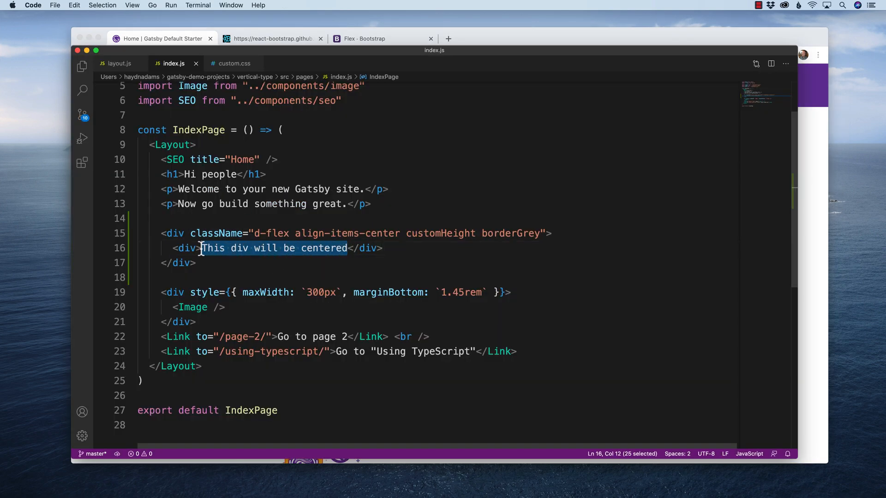
Wrap the inner div's content in a <p> reading 'This is a centered paragraph'.
{"action": "type", "text": "<p></p>"}
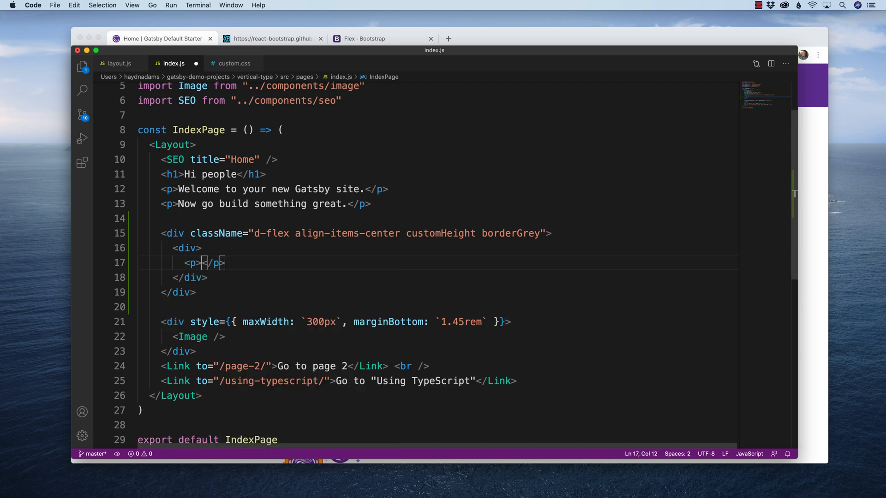
{"action": "type", "text": "This is a cent"}
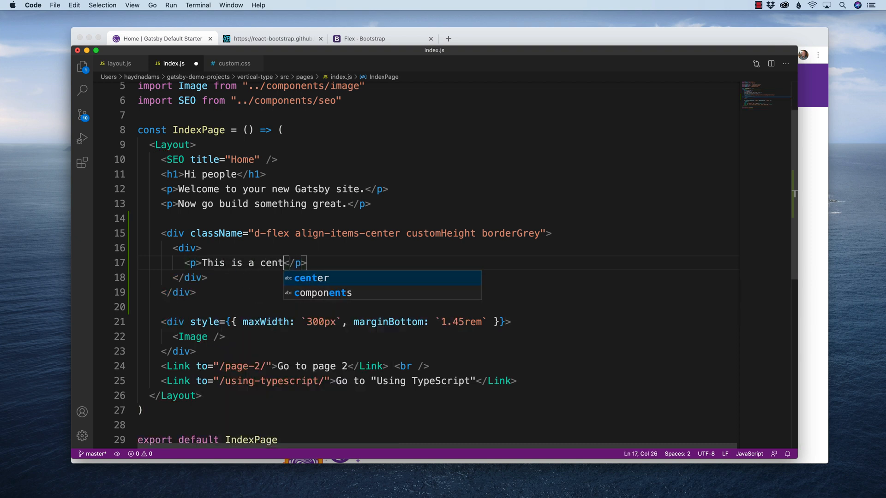
{"action": "type", "text": "ered paragr"}
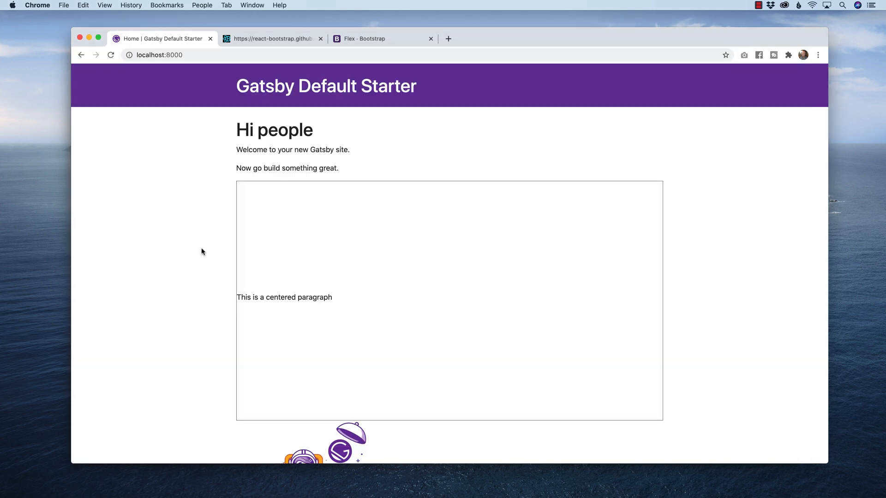
{"action": "mouse_move", "coordinate": [304, 293]}
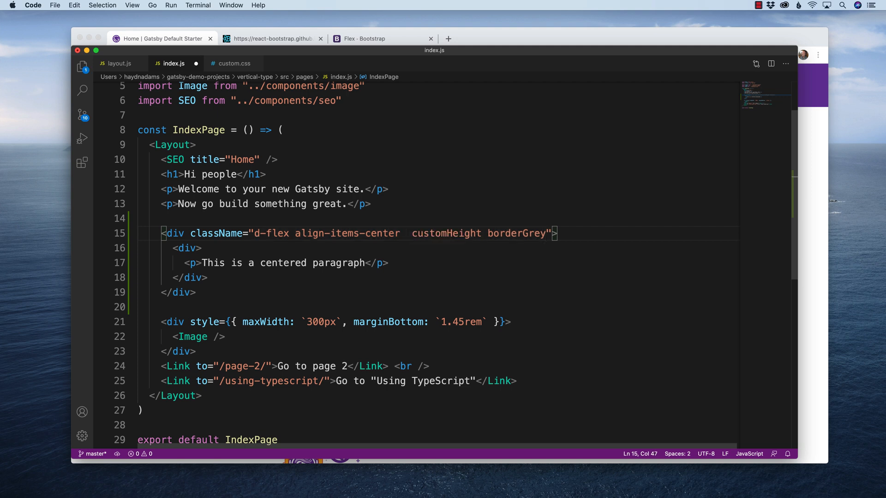
Add justify-content-center to the flex div's className after align-items-center.
{"action": "type", "text": "justify"}
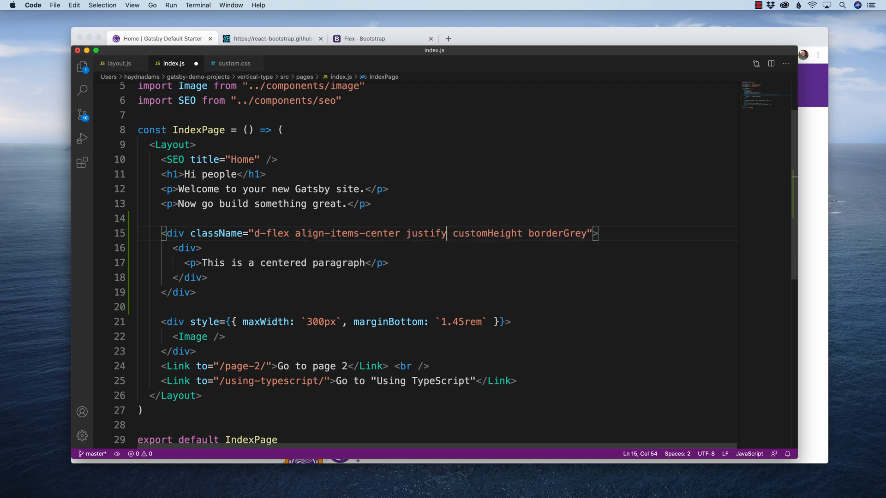
{"action": "type", "text": "-content-cen"}
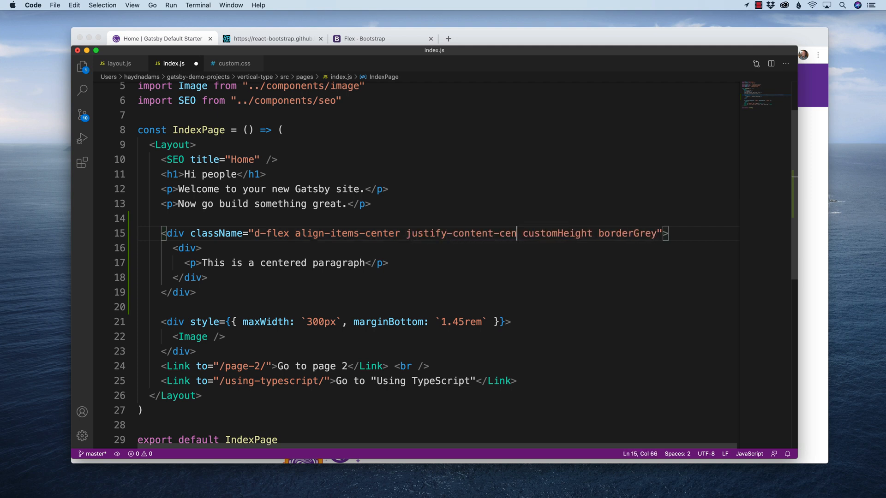
{"action": "type", "text": "ter"}
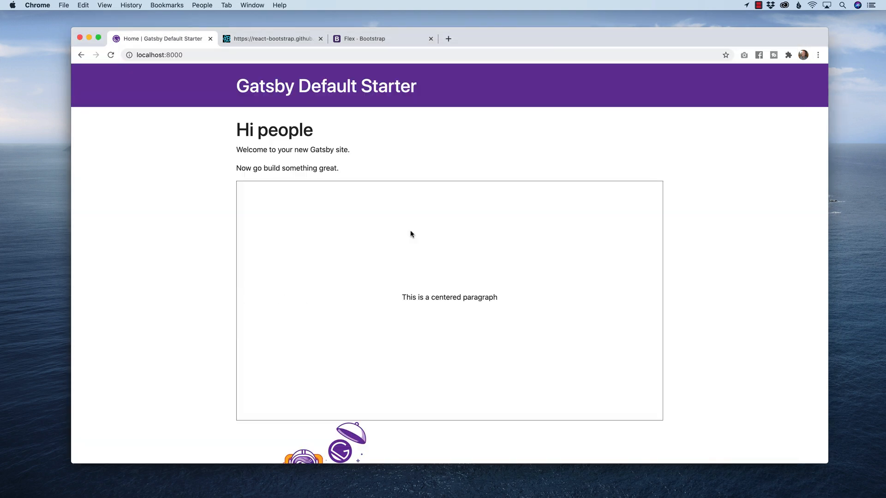
{"action": "mouse_move", "coordinate": [421, 202]}
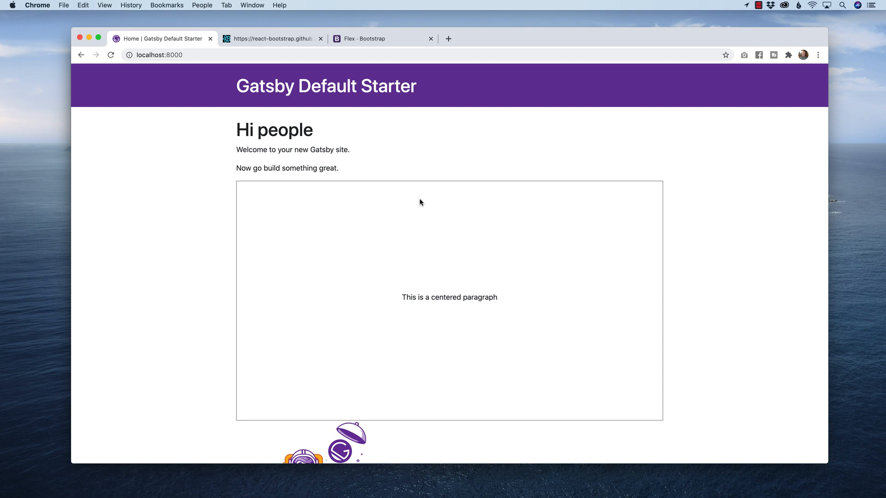
{"action": "mouse_move", "coordinate": [437, 185]}
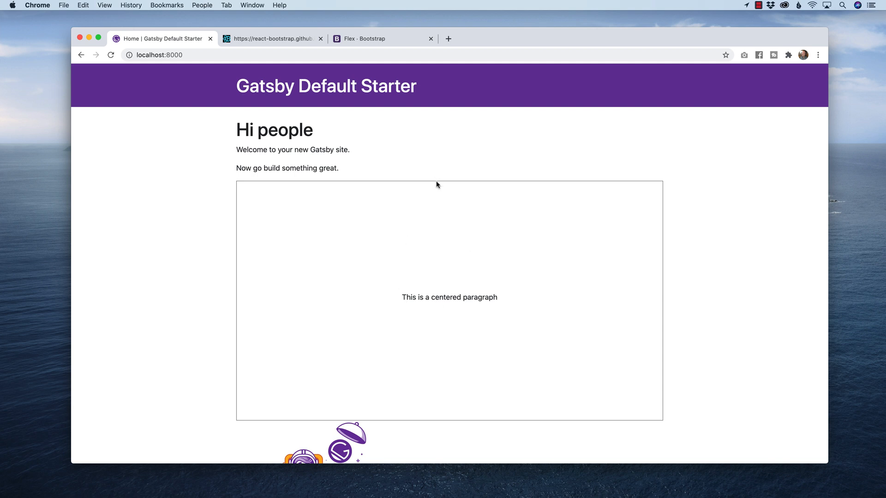
{"action": "mouse_move", "coordinate": [369, 291]}
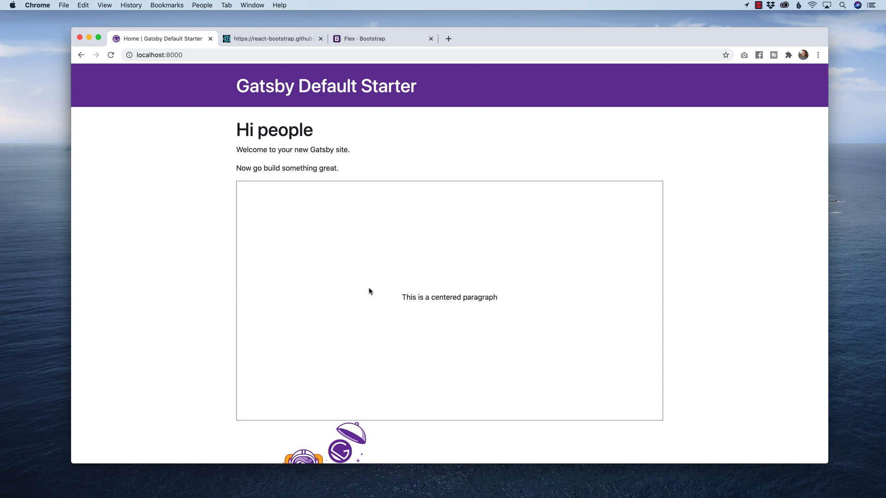
{"action": "mouse_move", "coordinate": [728, 157]}
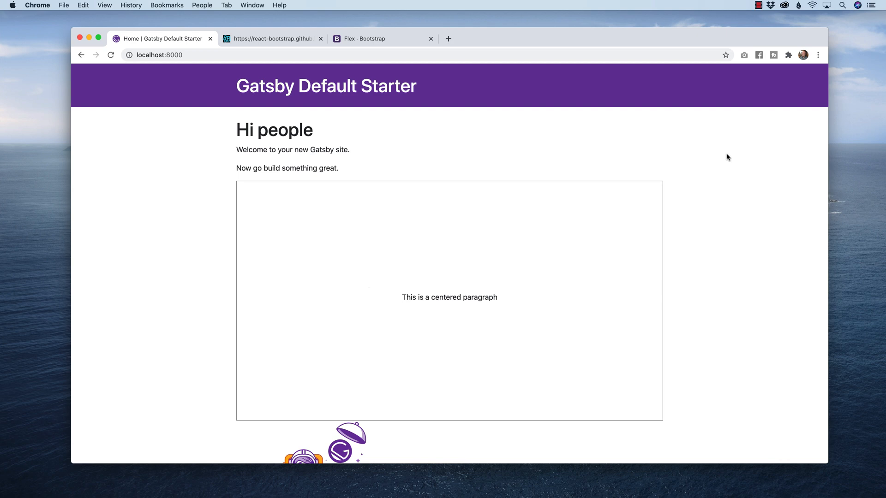